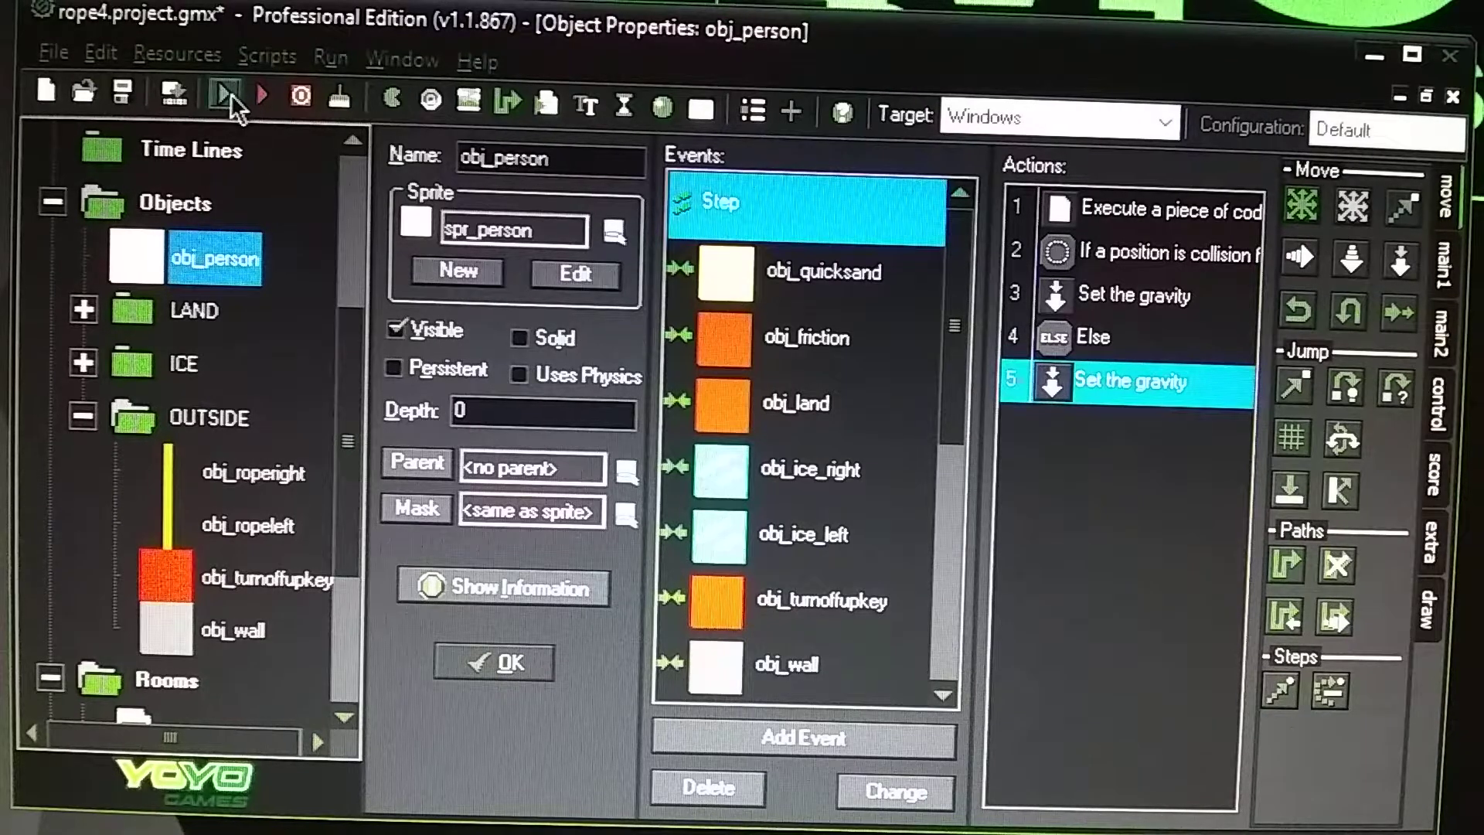
Run the game once, then compare obj_roperight and obj_ropeleft collision events, ending on obj_roperight.
click(226, 94)
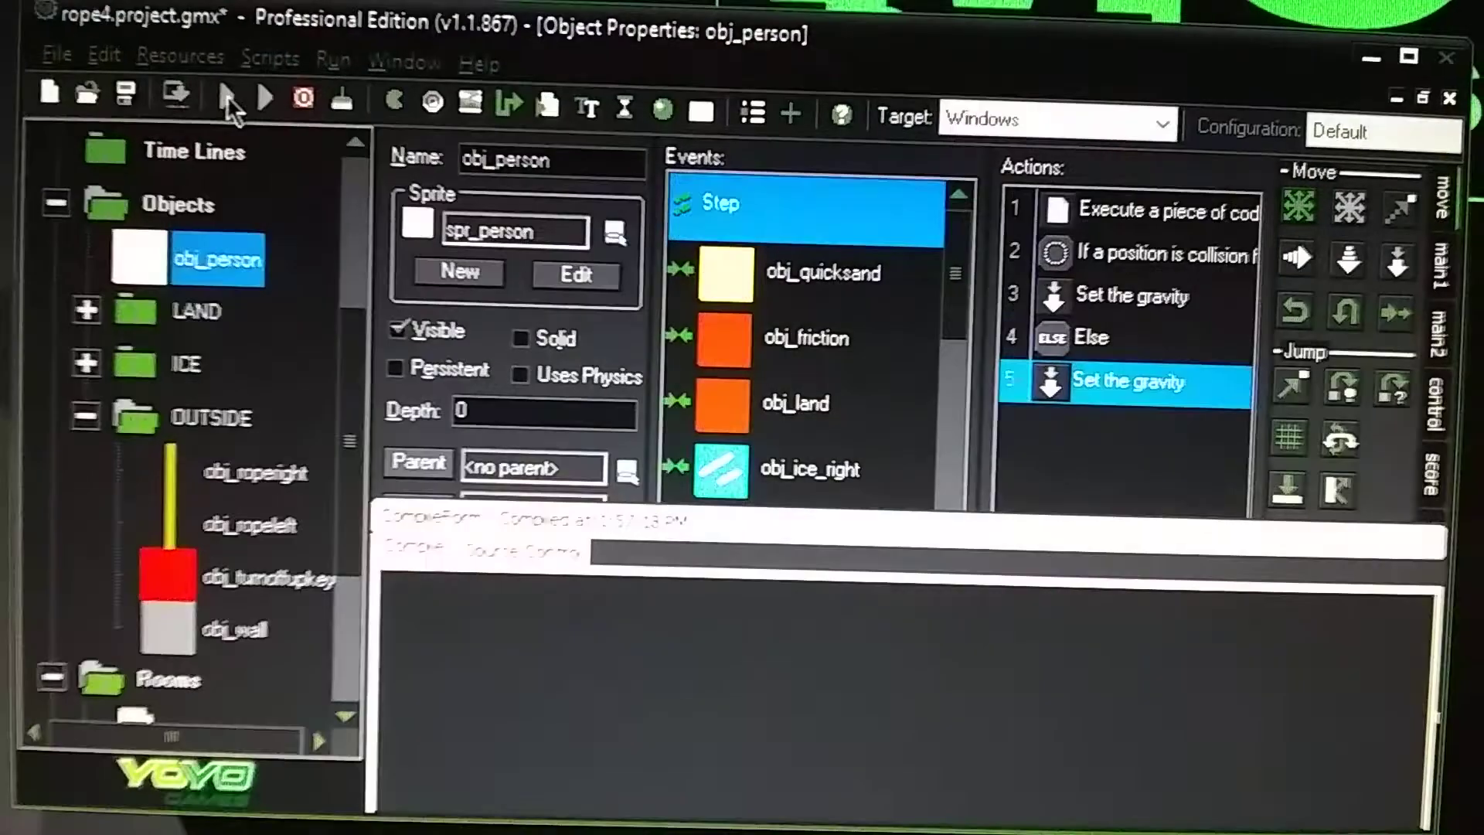
click(263, 94)
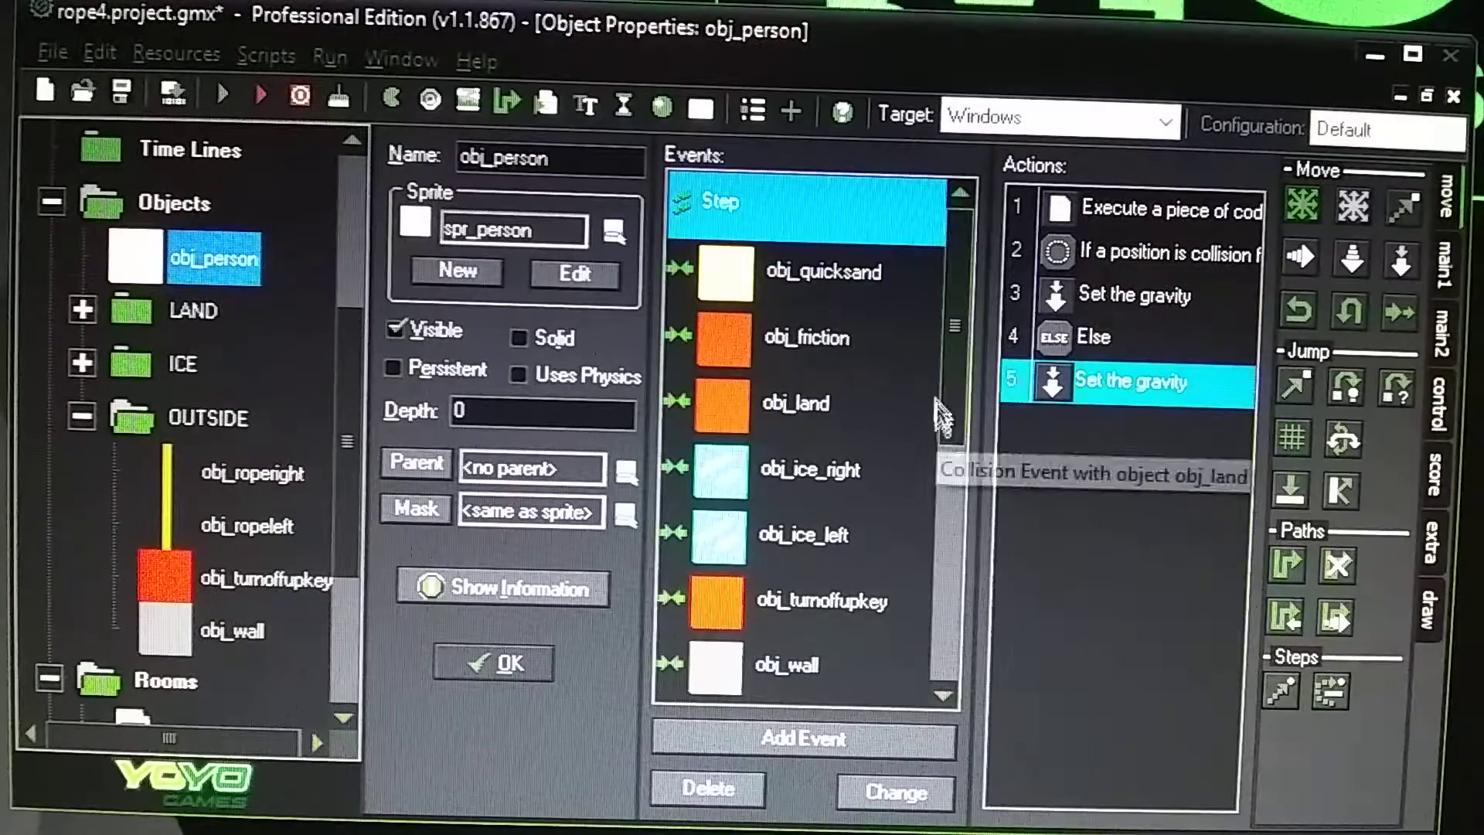
scroll(down, 3)
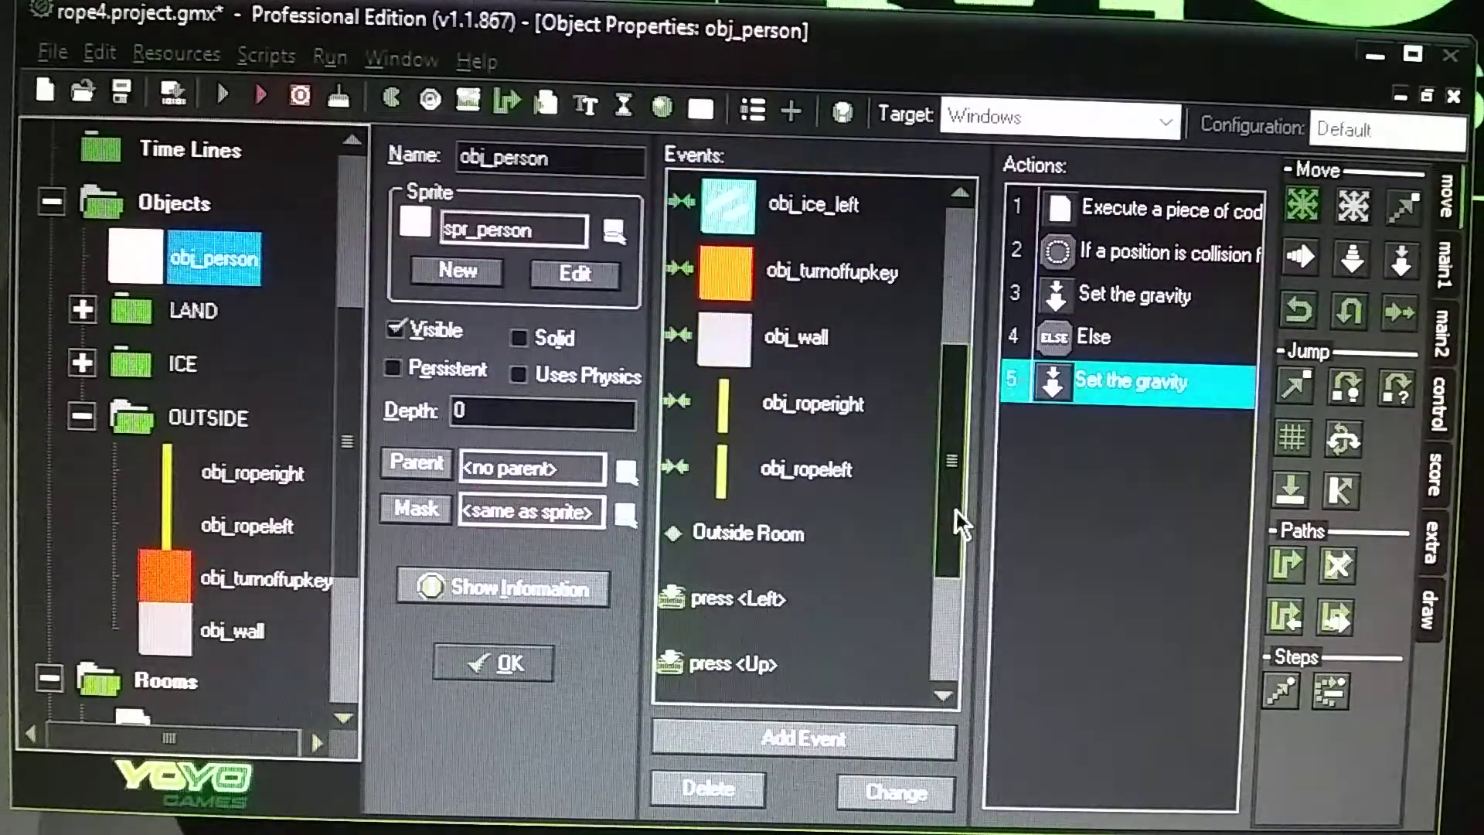
click(814, 403)
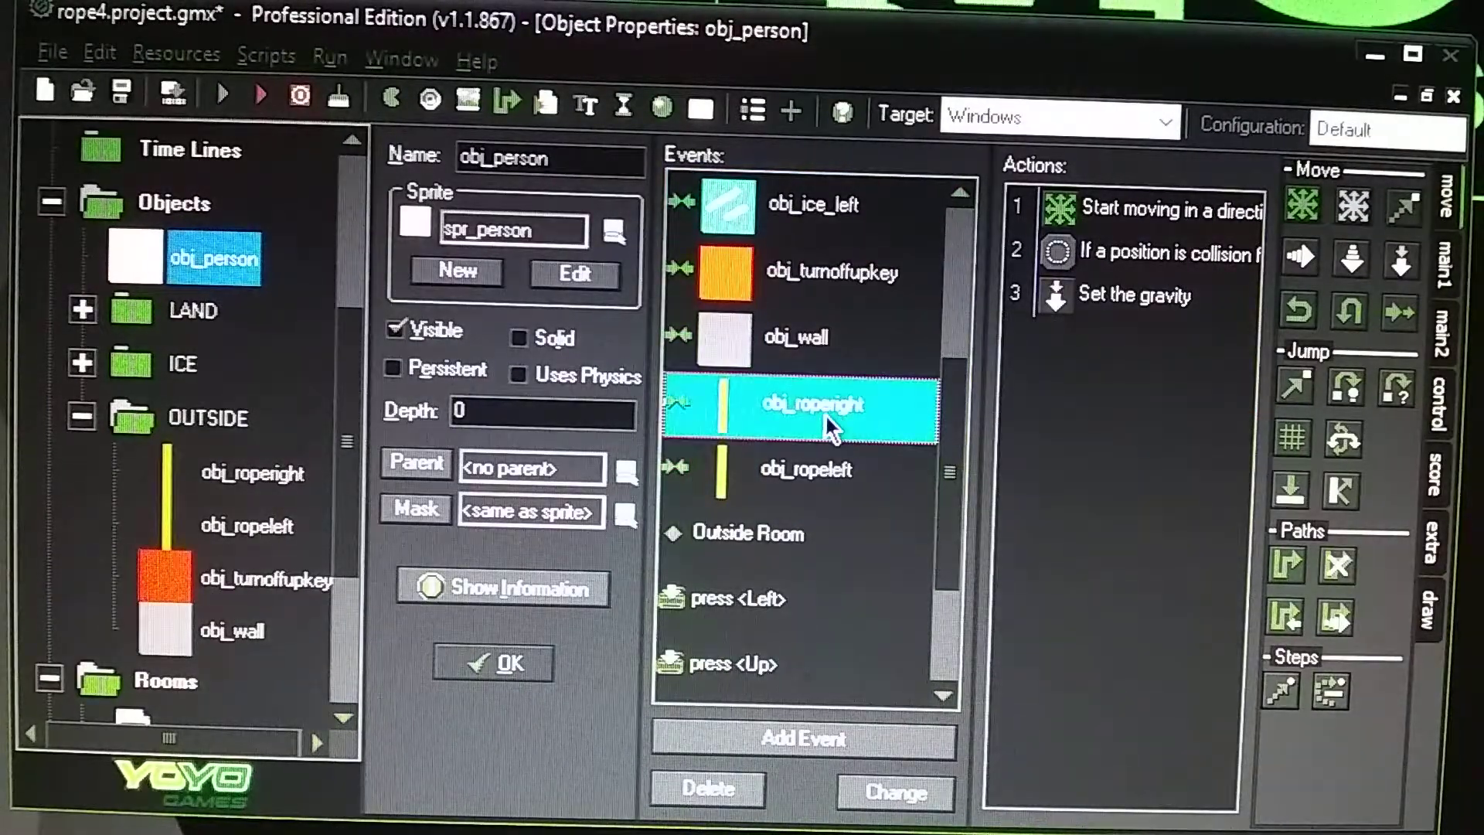
click(804, 470)
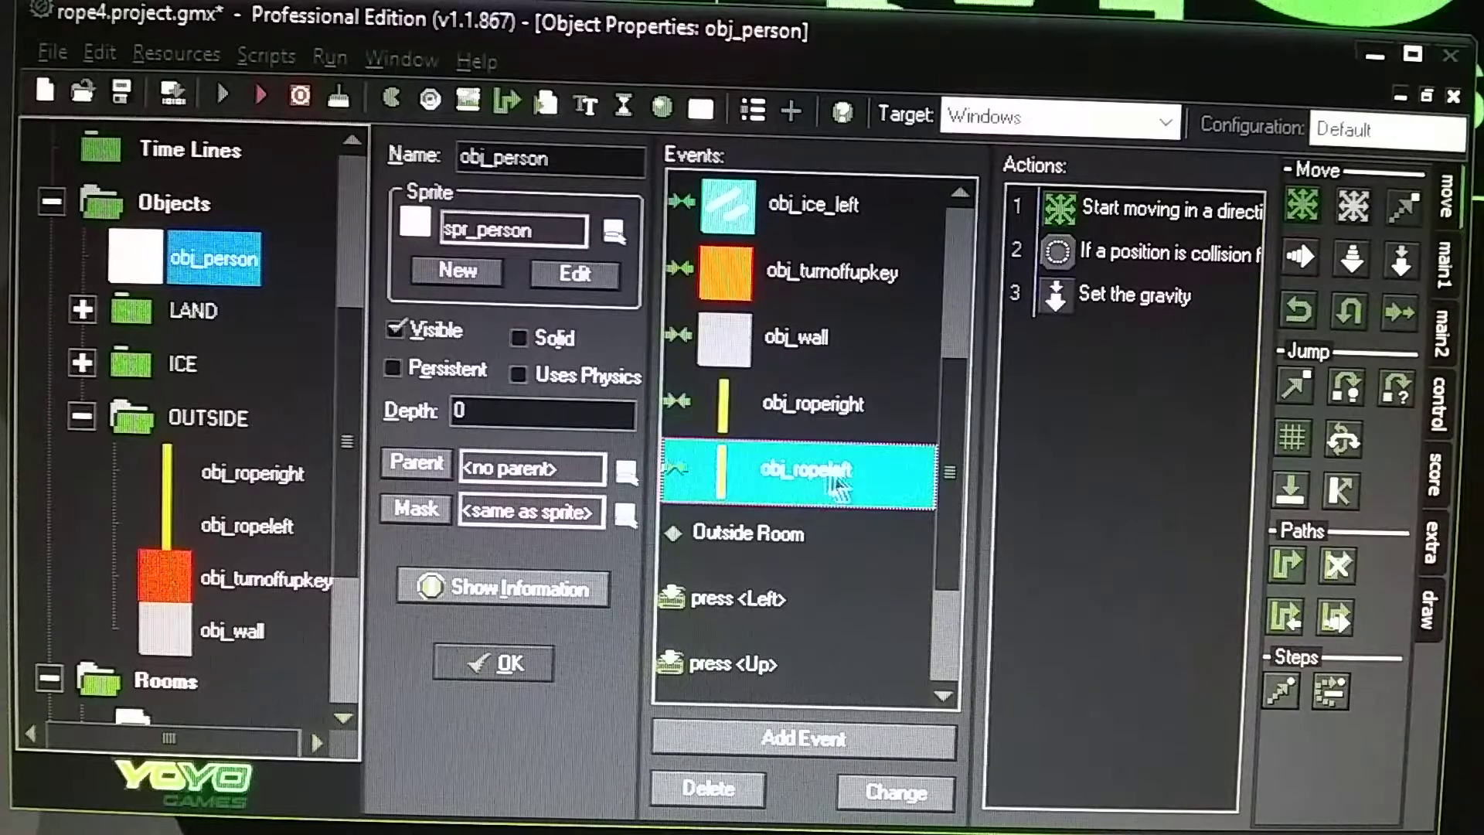
mouse_move(847, 484)
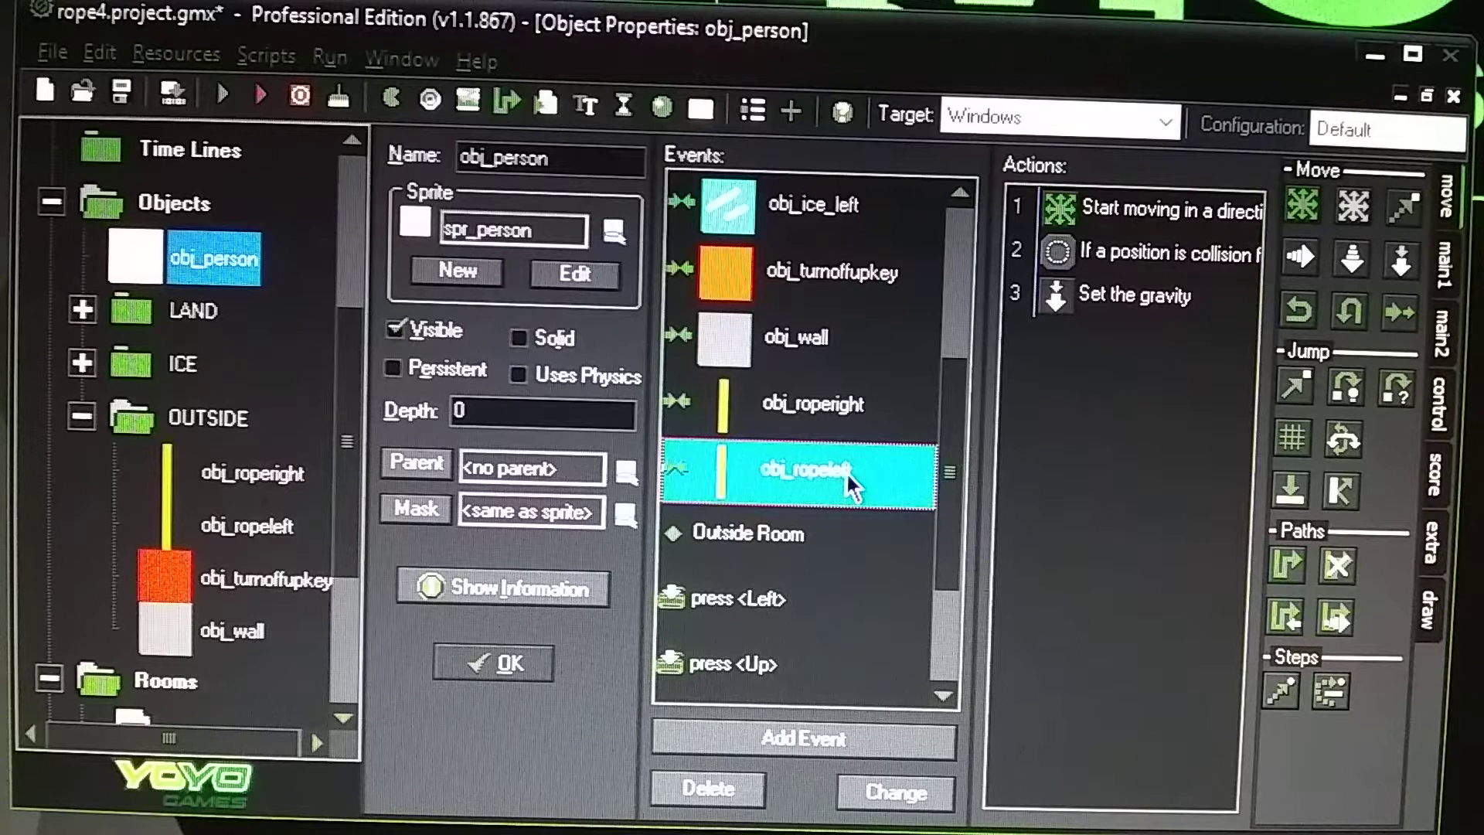
mouse_move(870, 241)
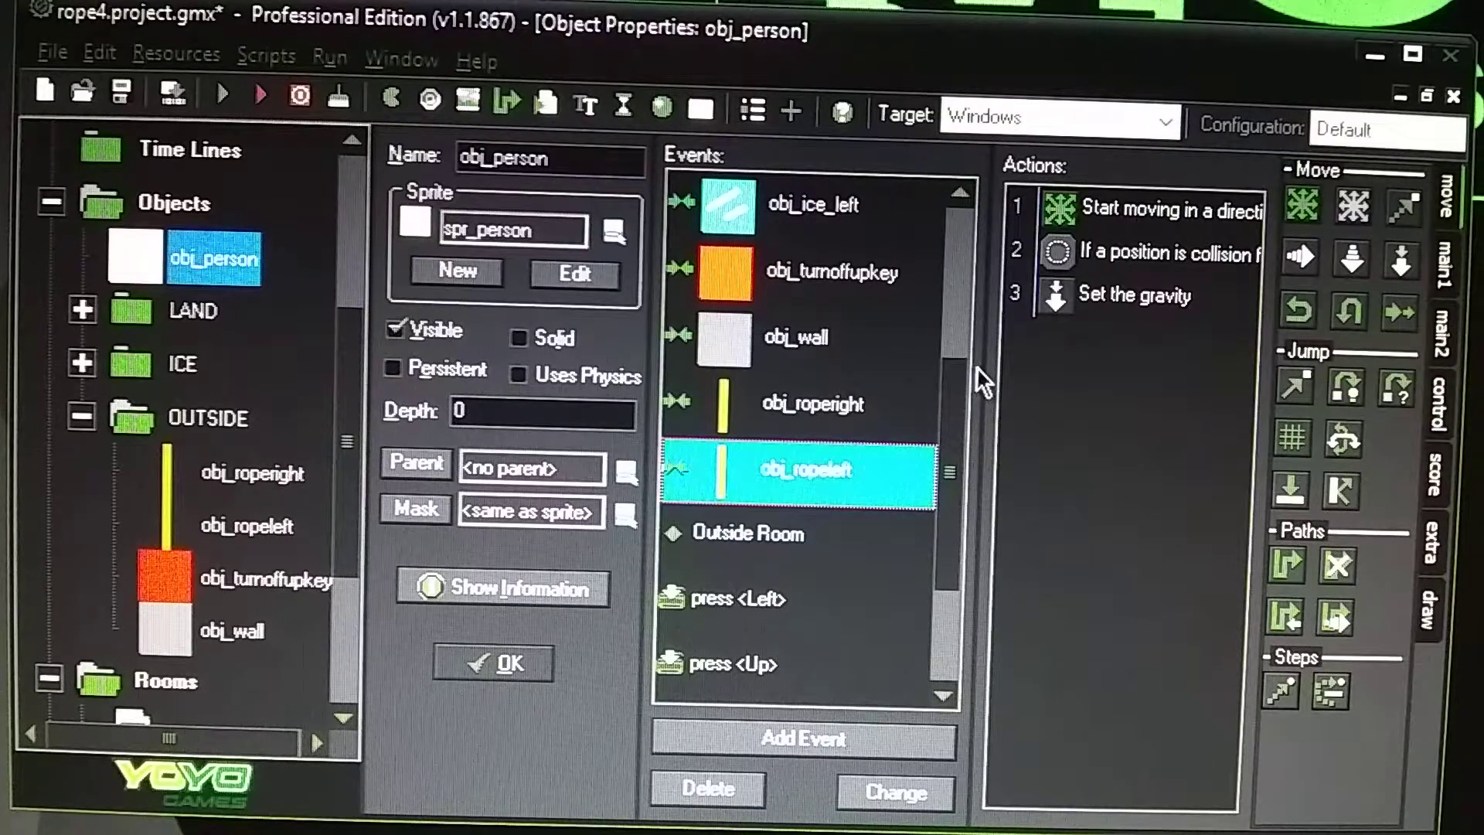
mouse_move(1057, 348)
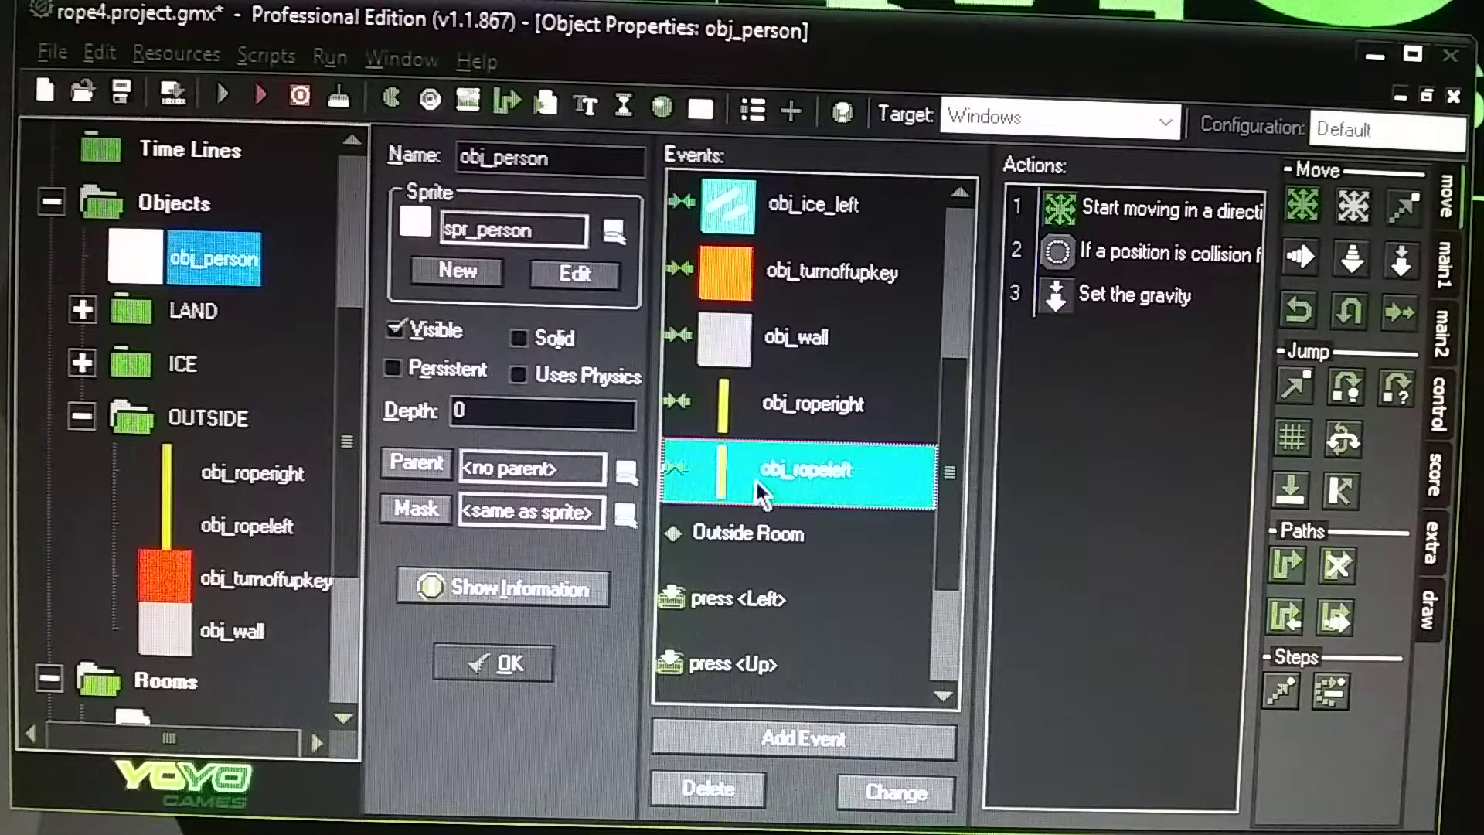
click(802, 739)
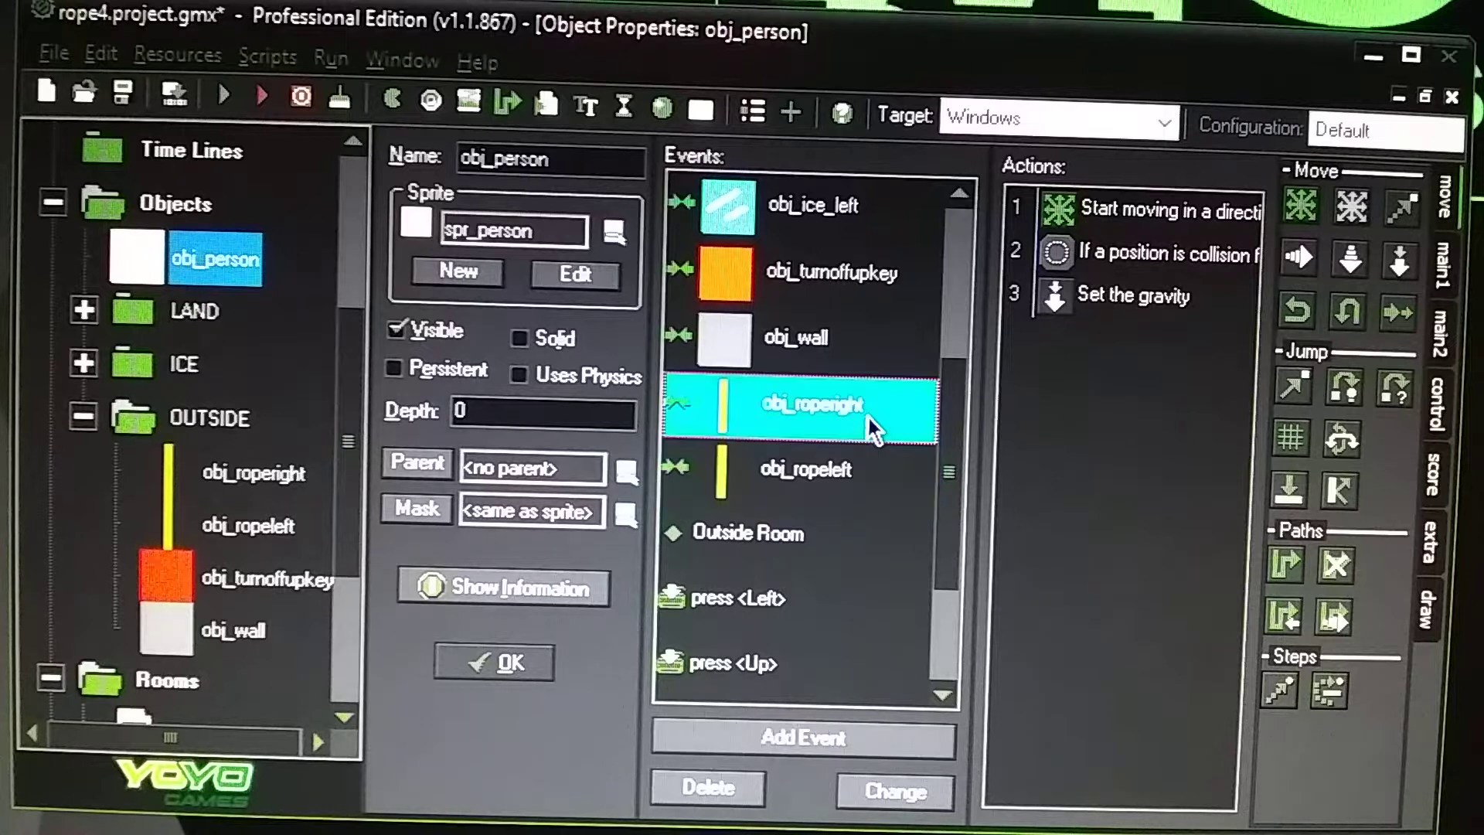
mouse_move(1079, 227)
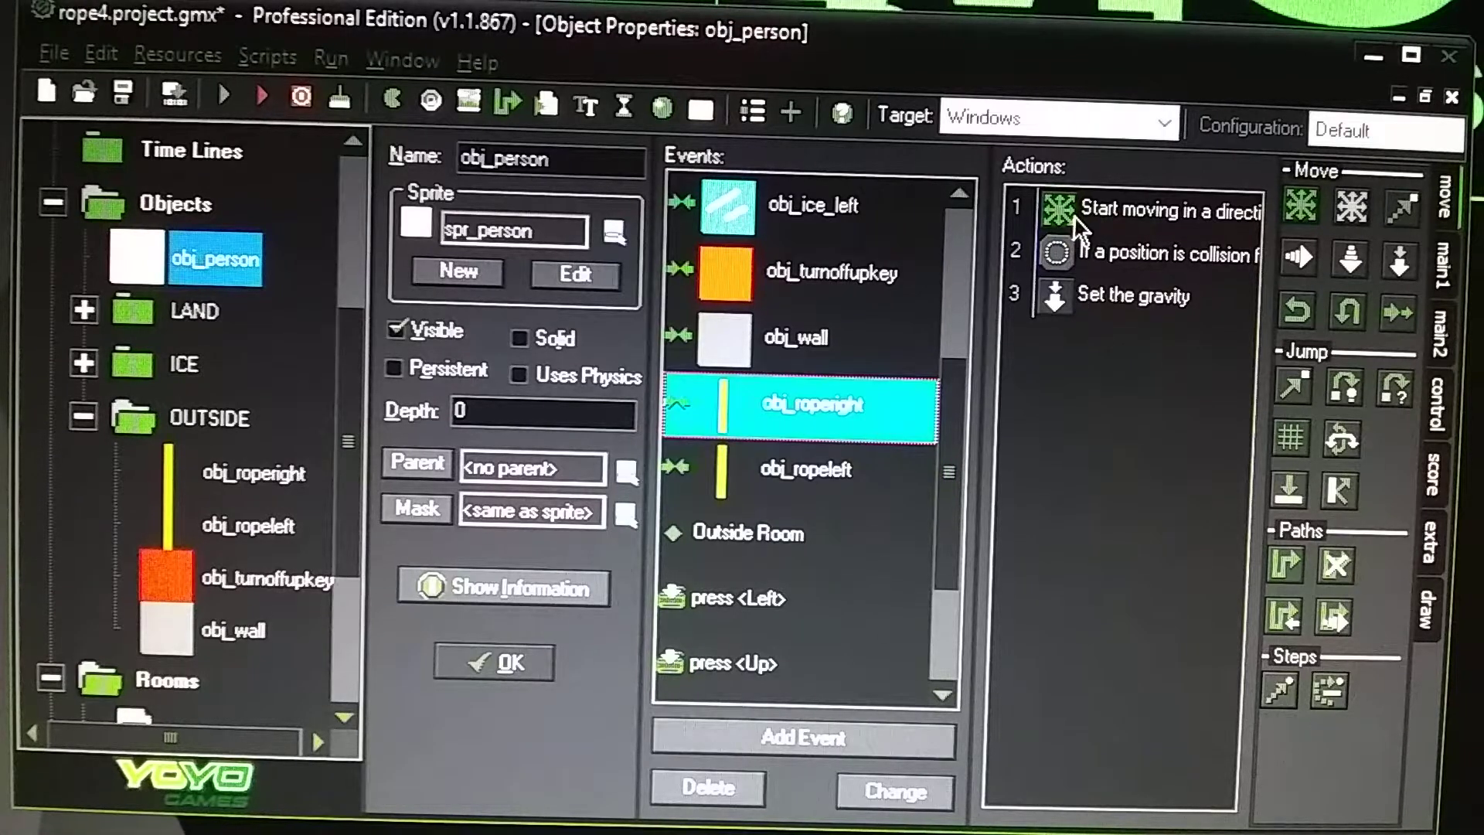
Review obj_roperight collision actions: move up-right at speed 15, empty check below, gravity 0.
double_click(1137, 210)
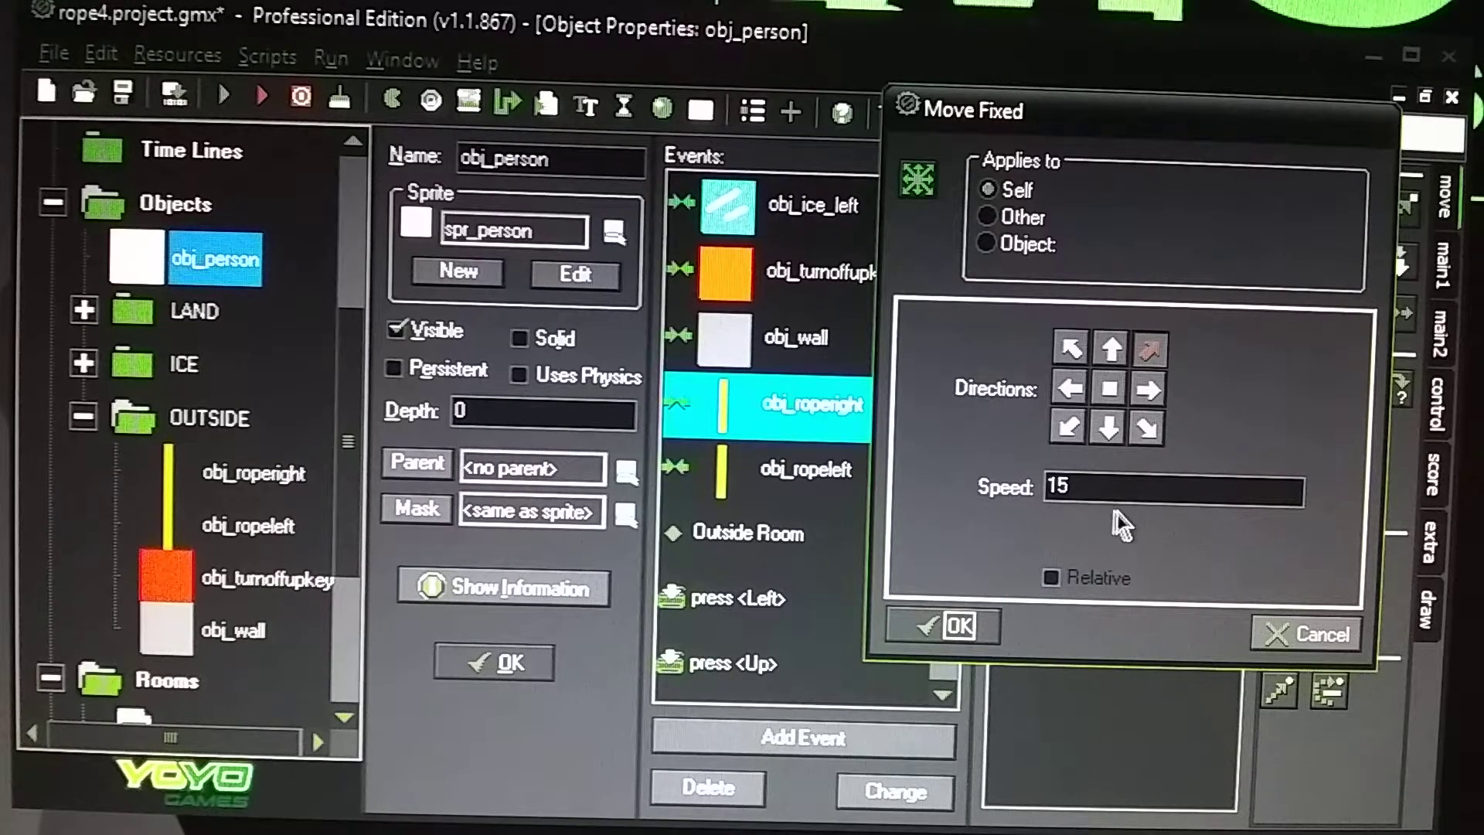
click(955, 626)
text(1)
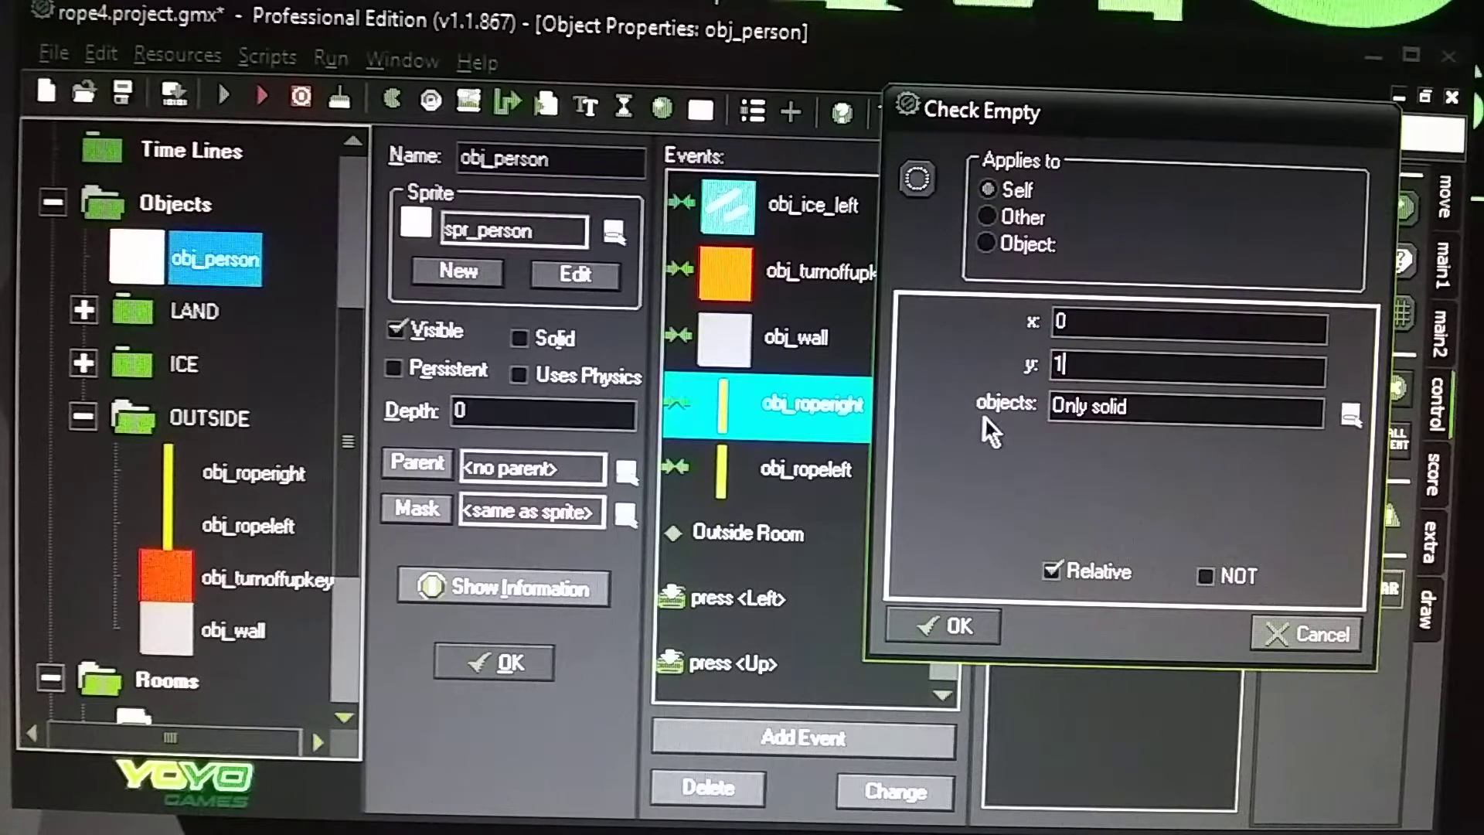
mouse_move(1160, 554)
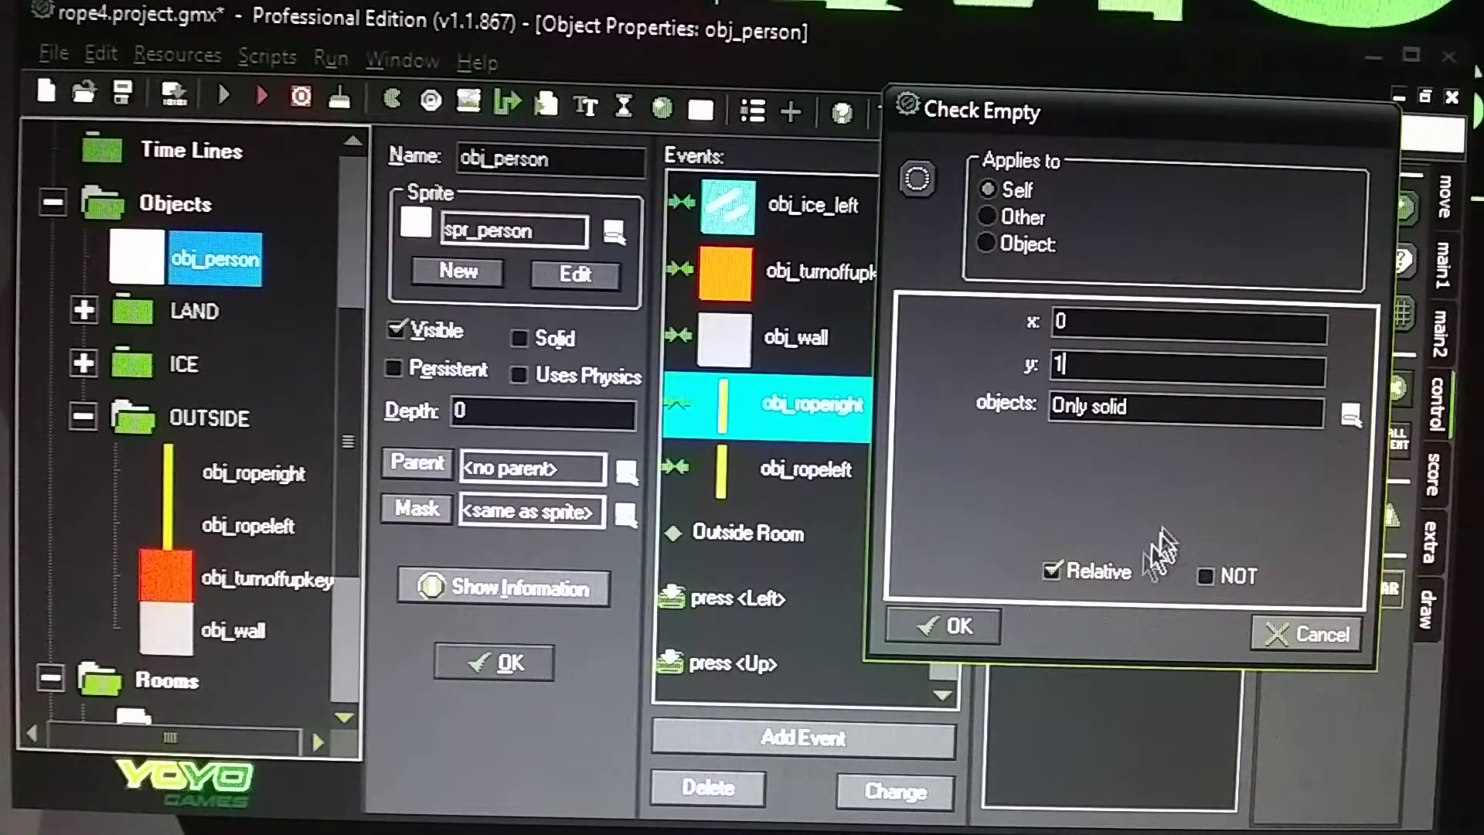
click(943, 627)
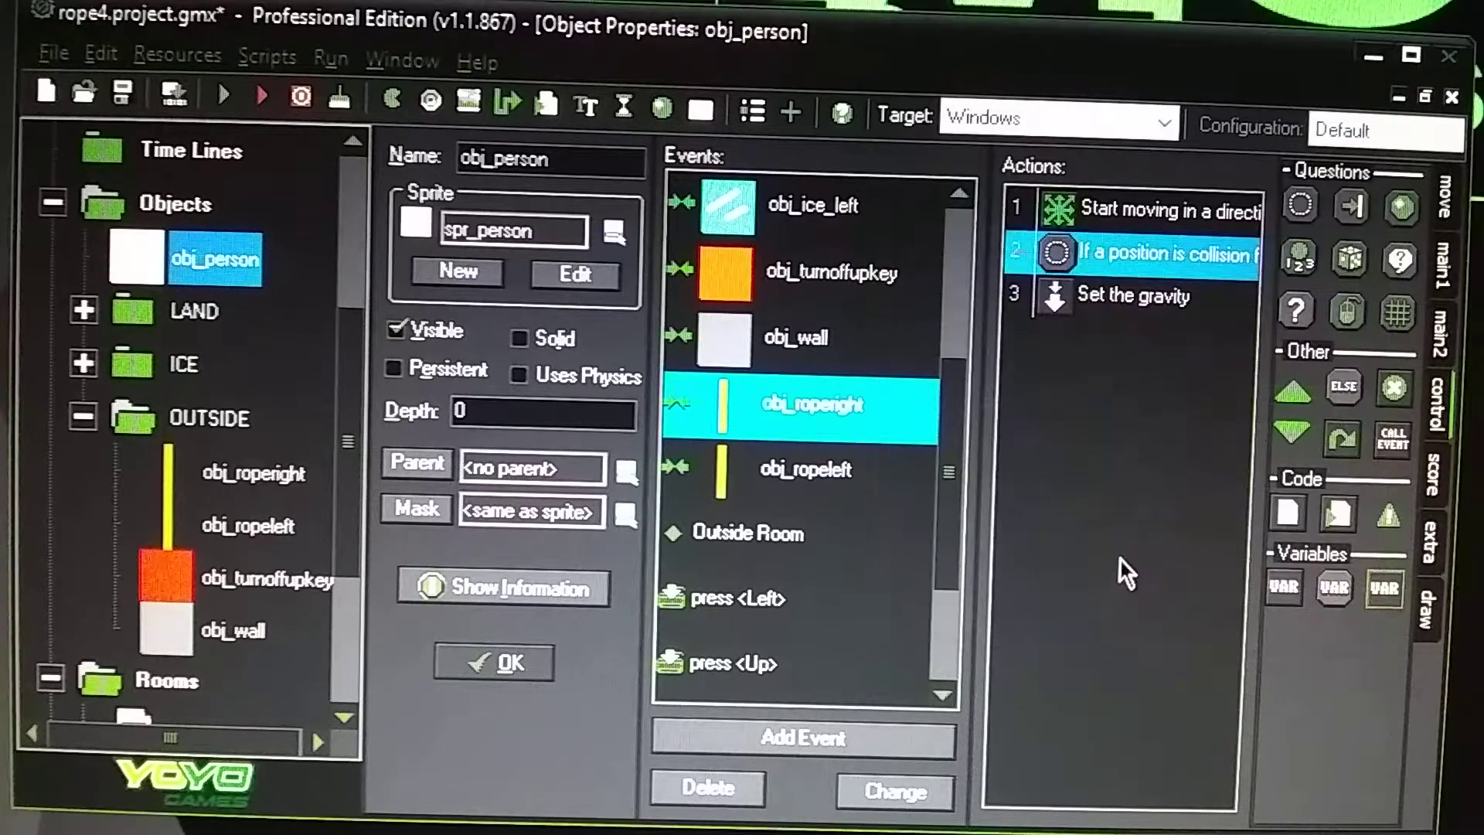
double_click(1133, 296)
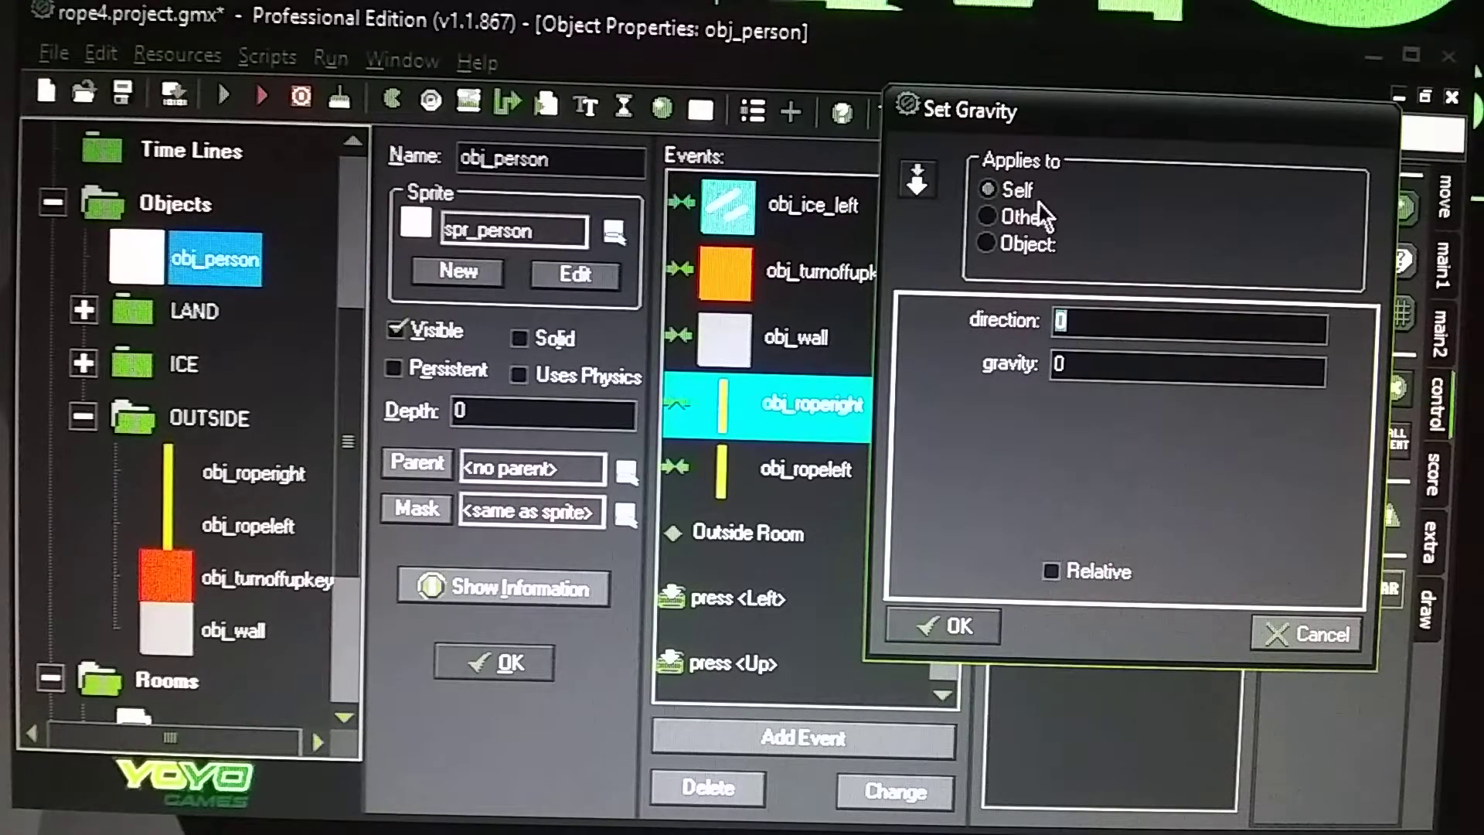
click(943, 626)
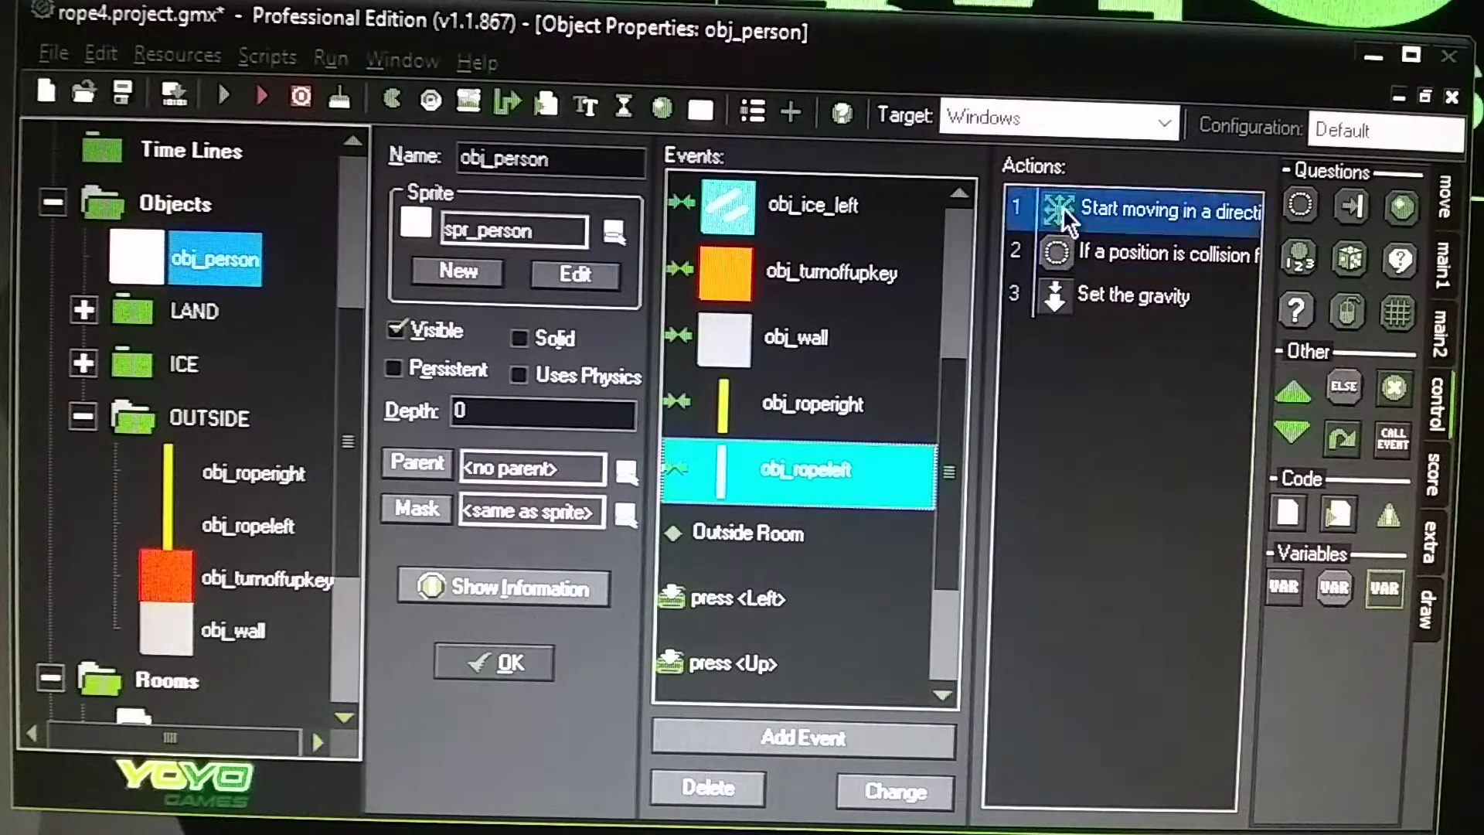
Review obj_ropeleft collision actions: move up-left at speed 15, relative empty check at 0,1 solid only, gravity 0.
double_click(1169, 209)
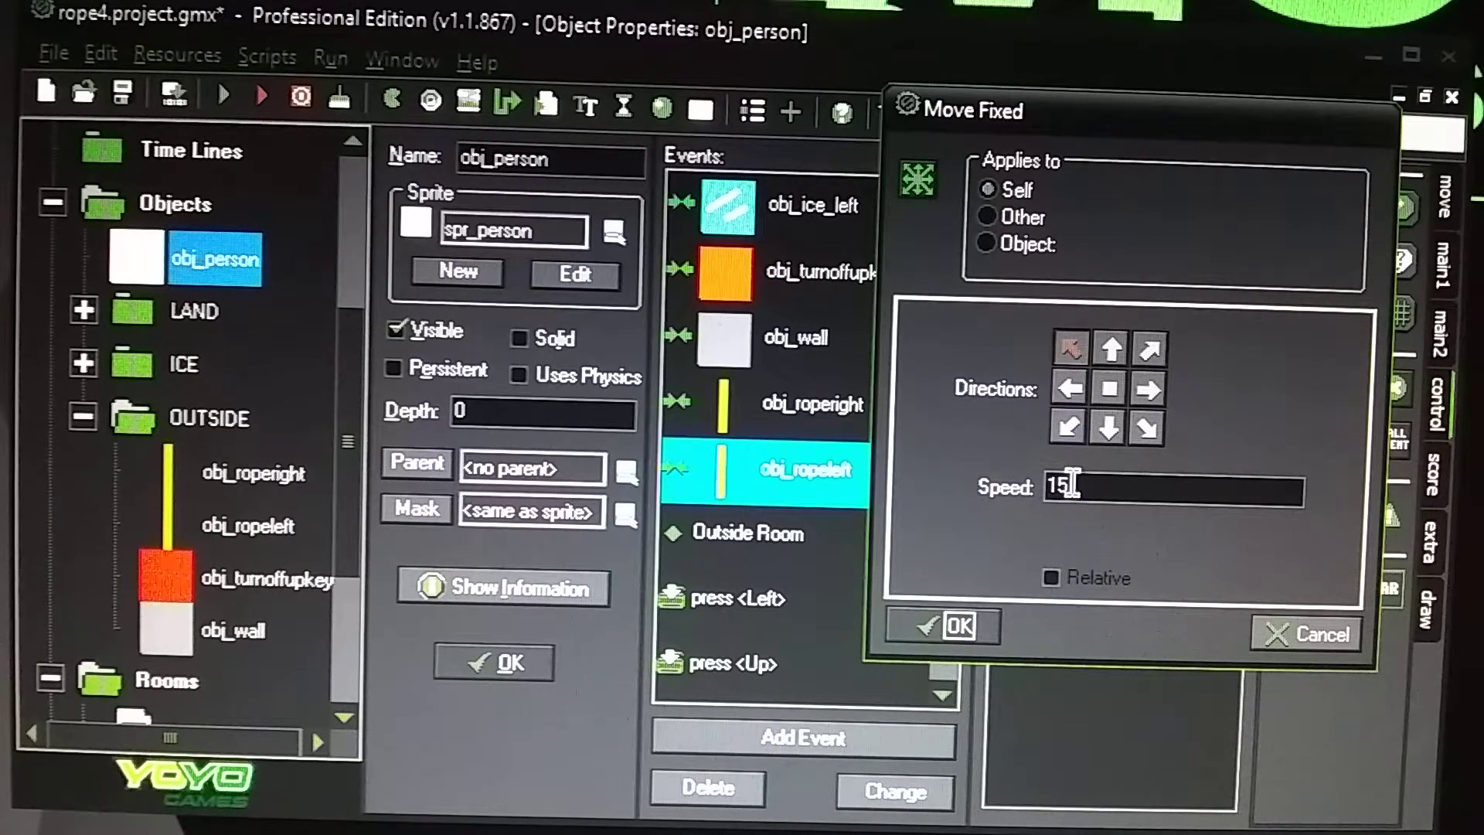
click(940, 626)
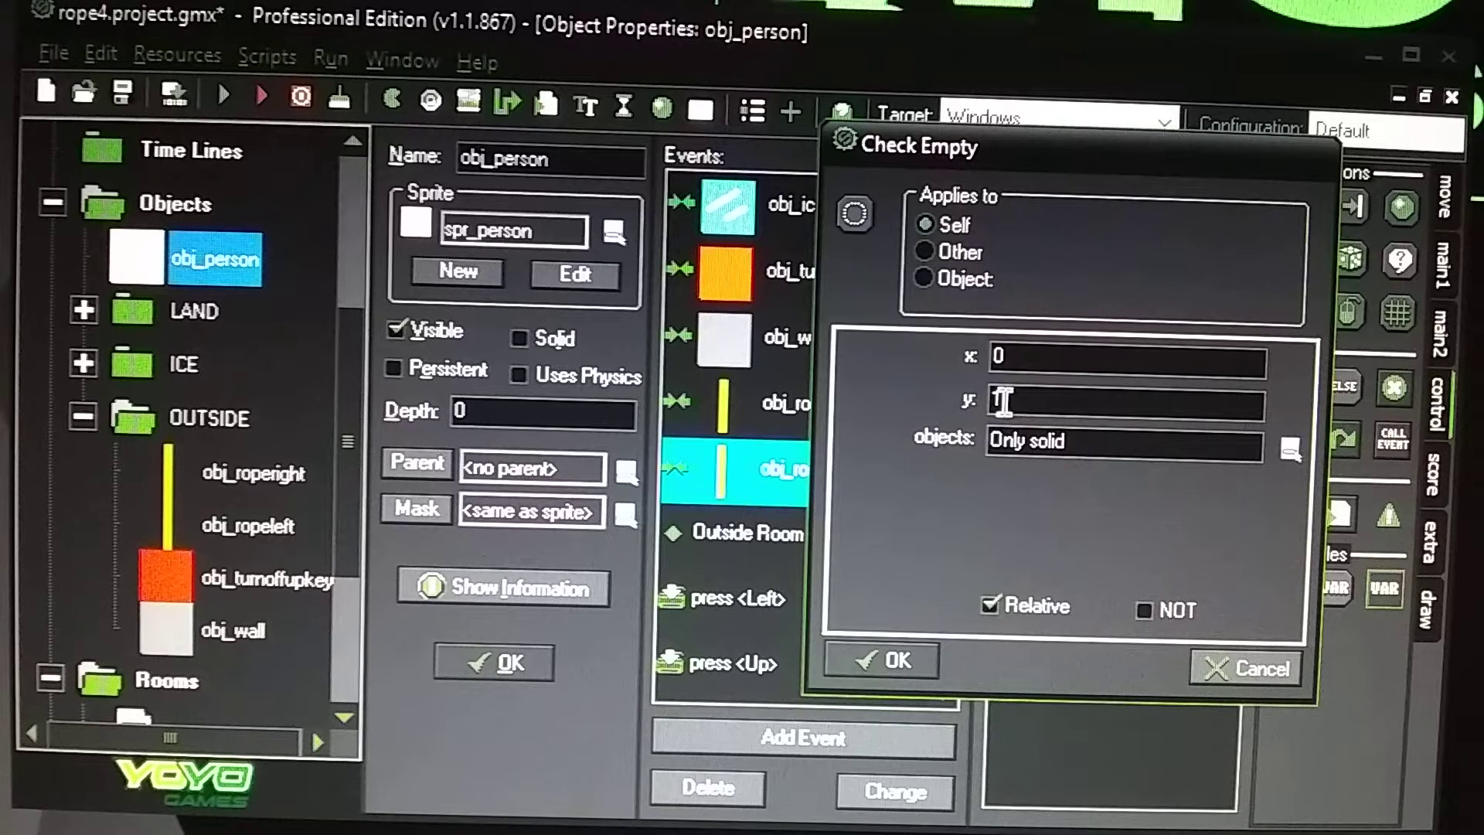
text(1)
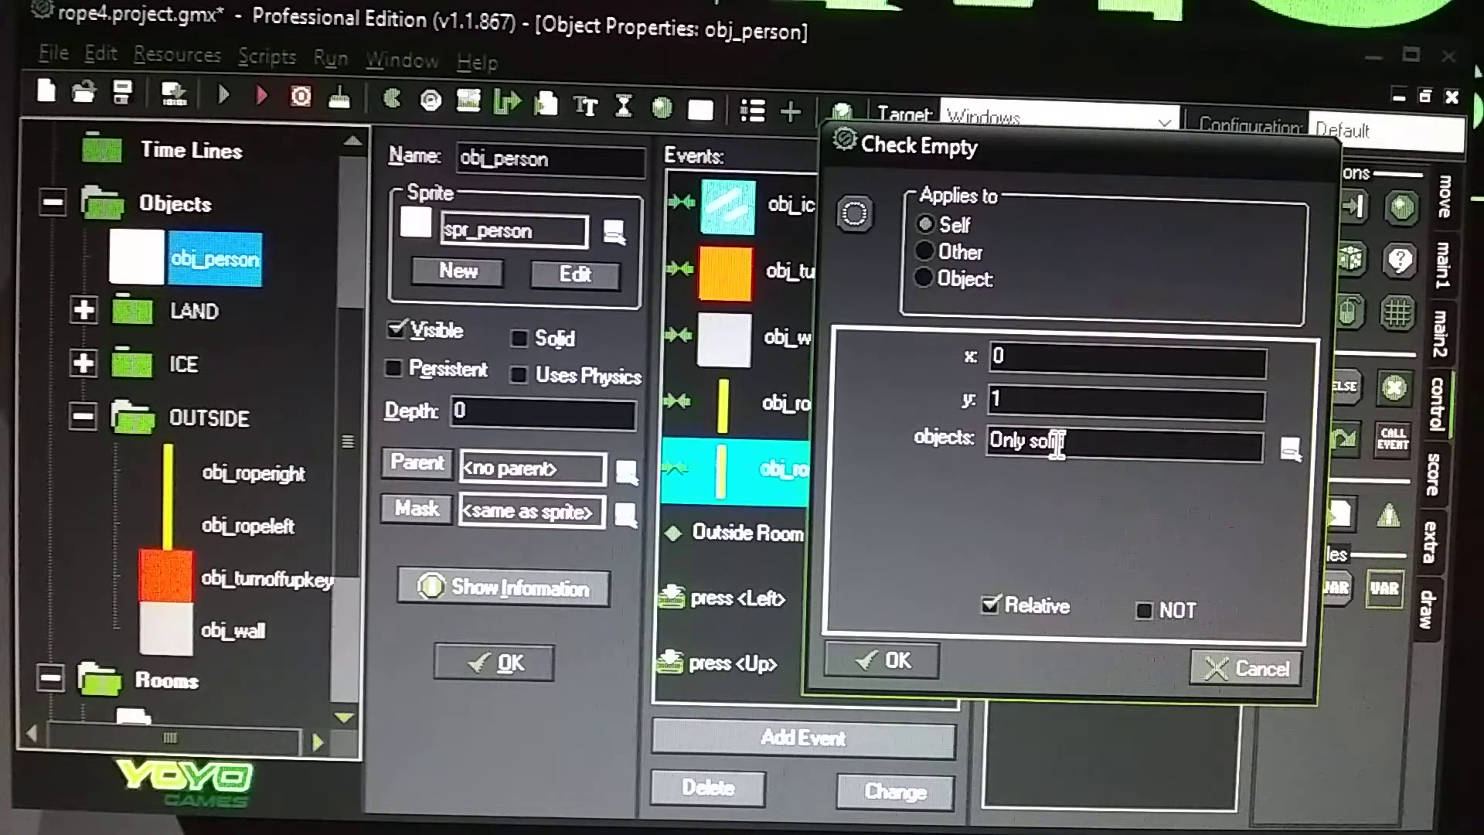
click(880, 660)
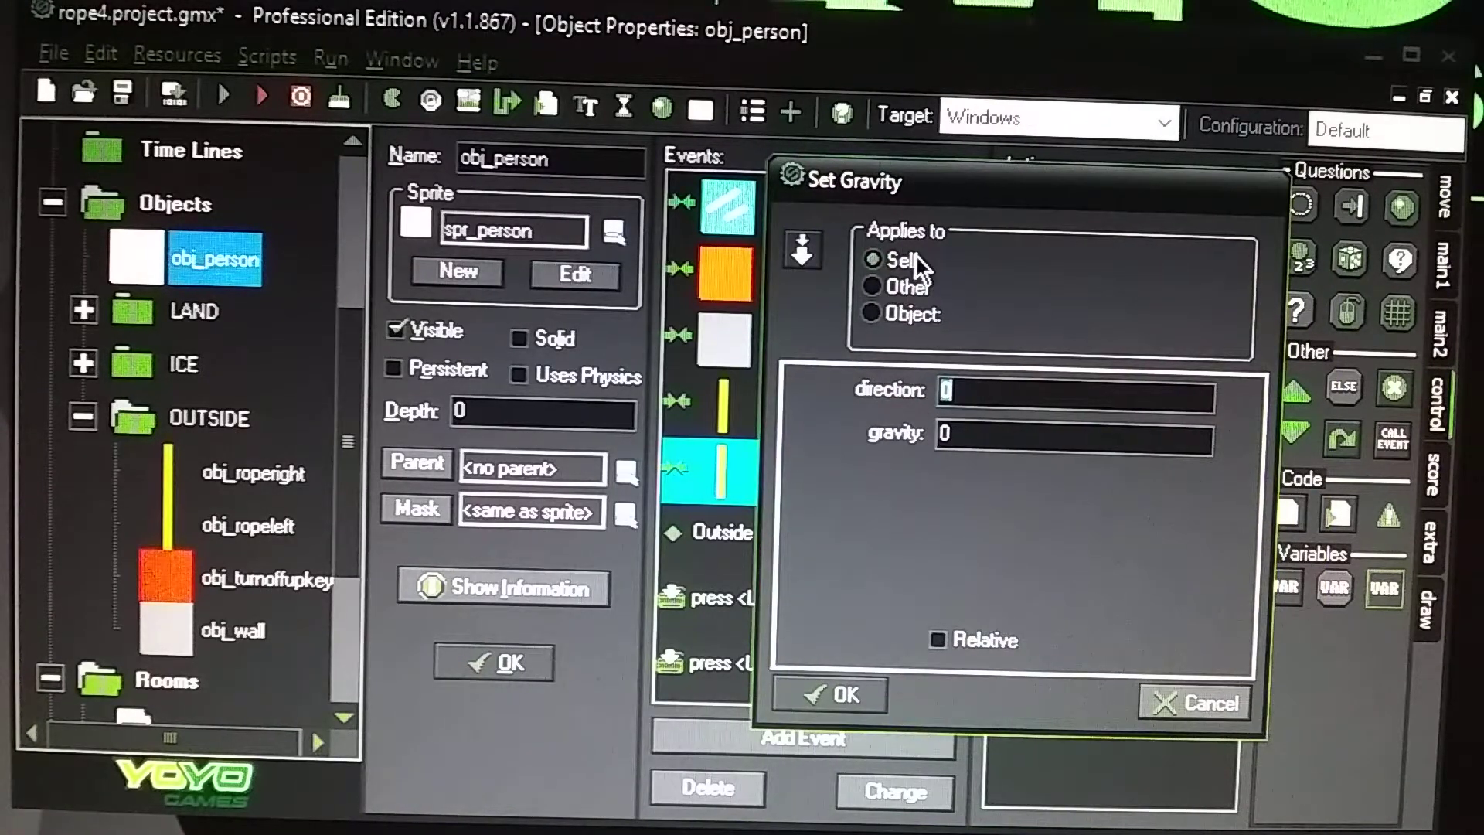
click(829, 694)
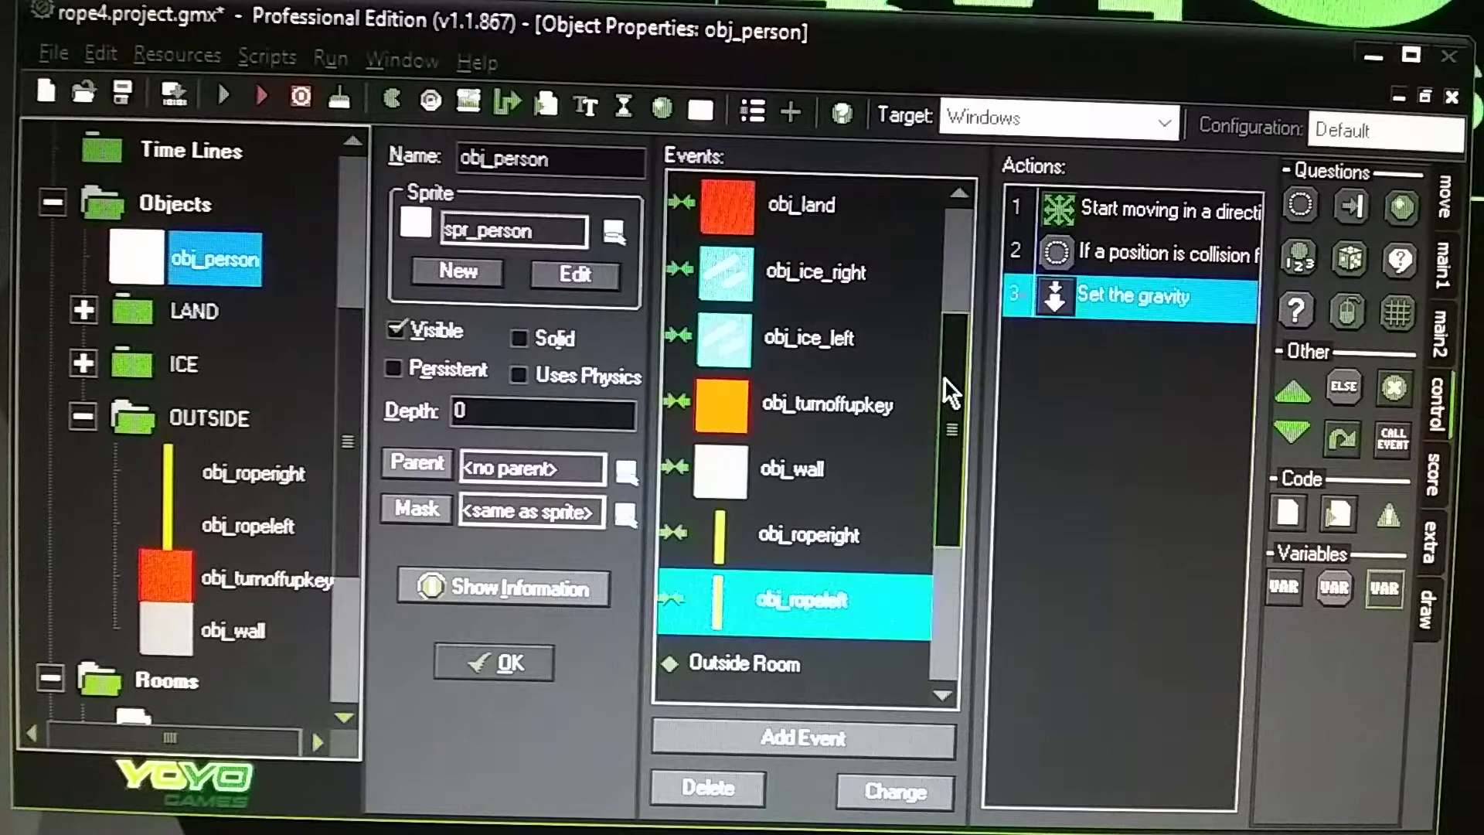
Inspect obj_roperight's empty properties and return to the room0 layout with ropes and platforms.
scroll(down, 3)
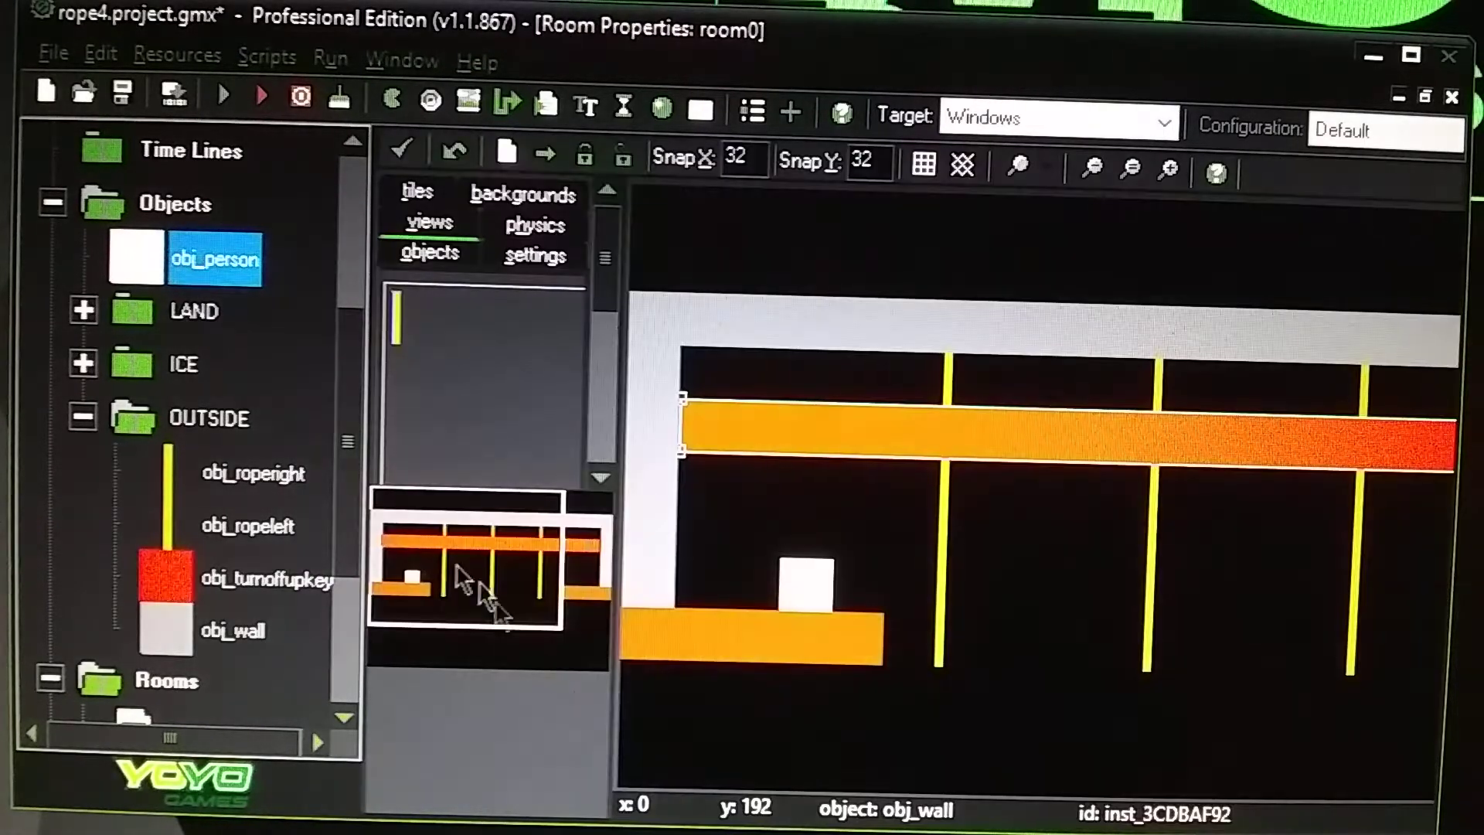
double_click(252, 473)
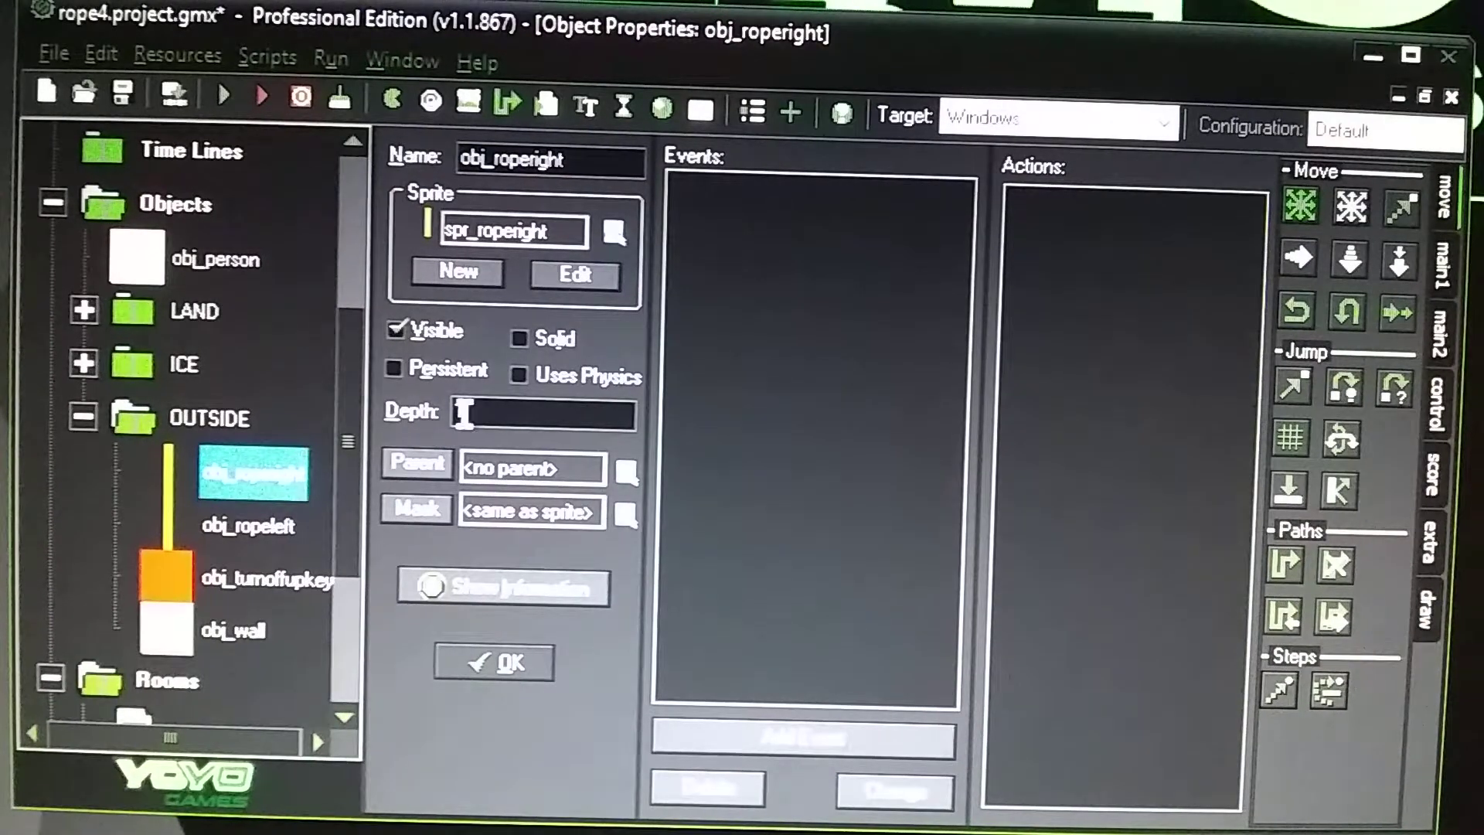
text(1)
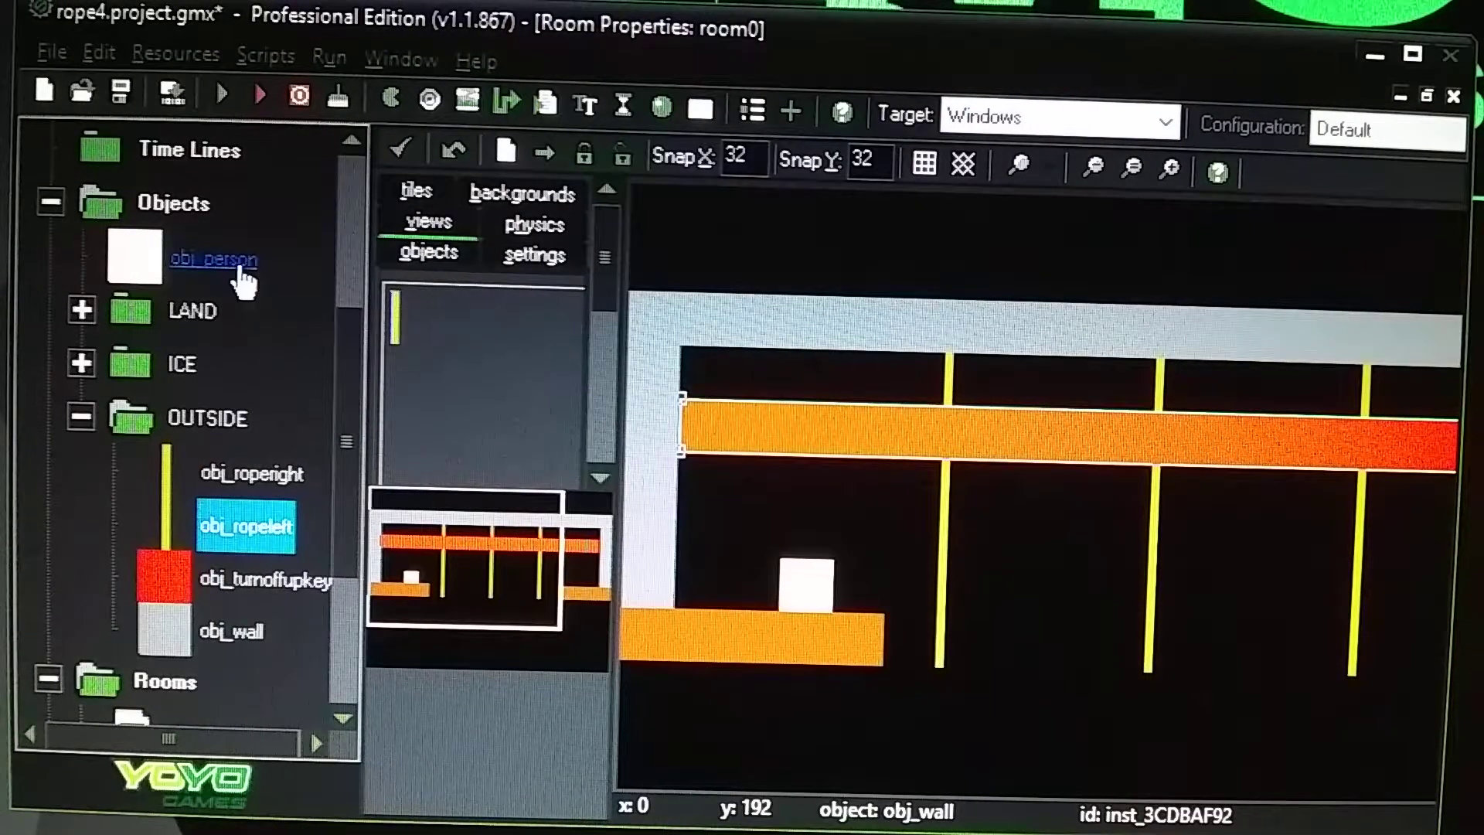
In obj_person's Right key press, confirm Change Instance turns obj_ropeleft into obj_roperight with events performed.
double_click(213, 258)
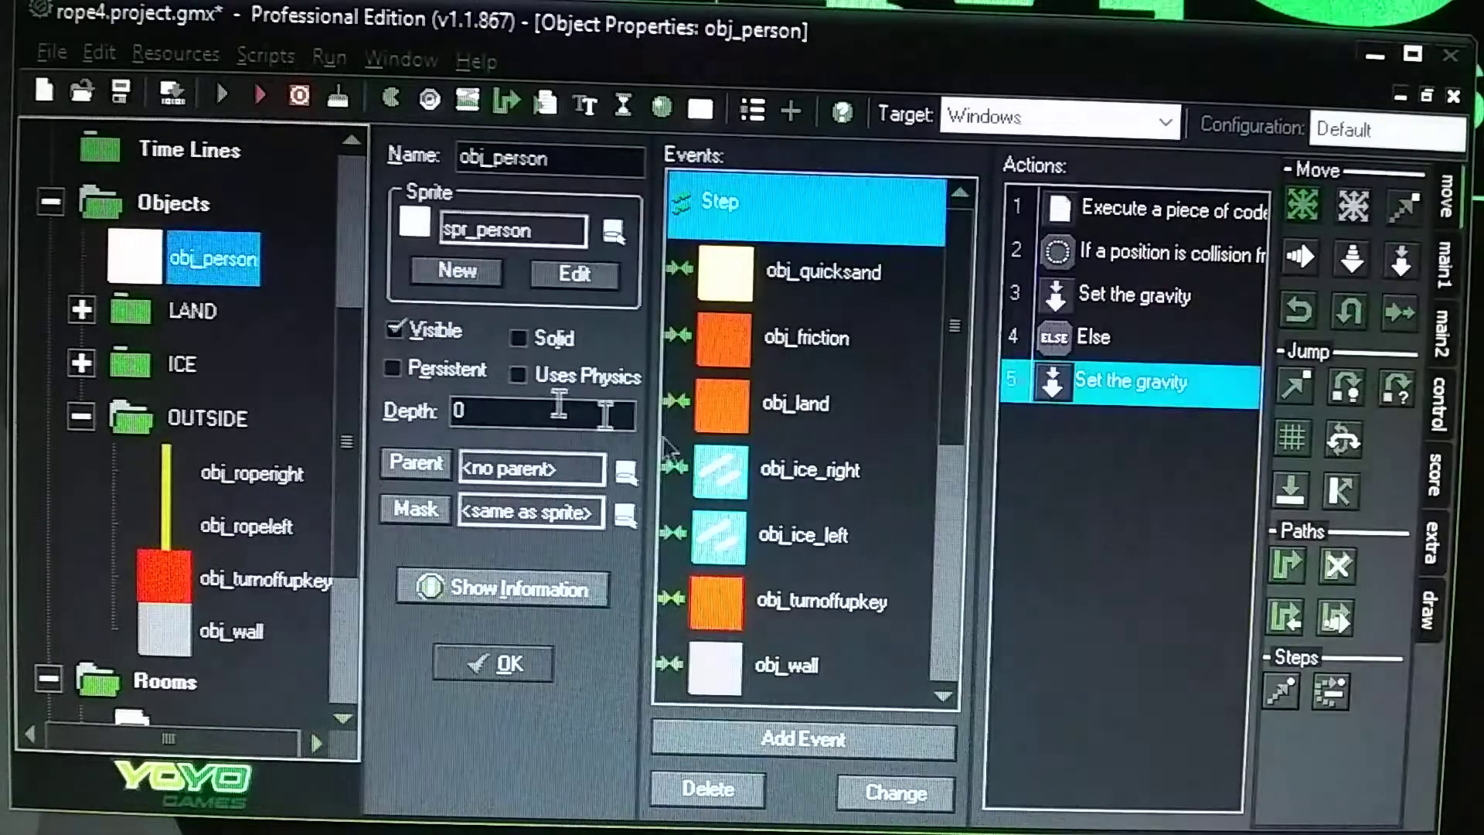
scroll(down, 3)
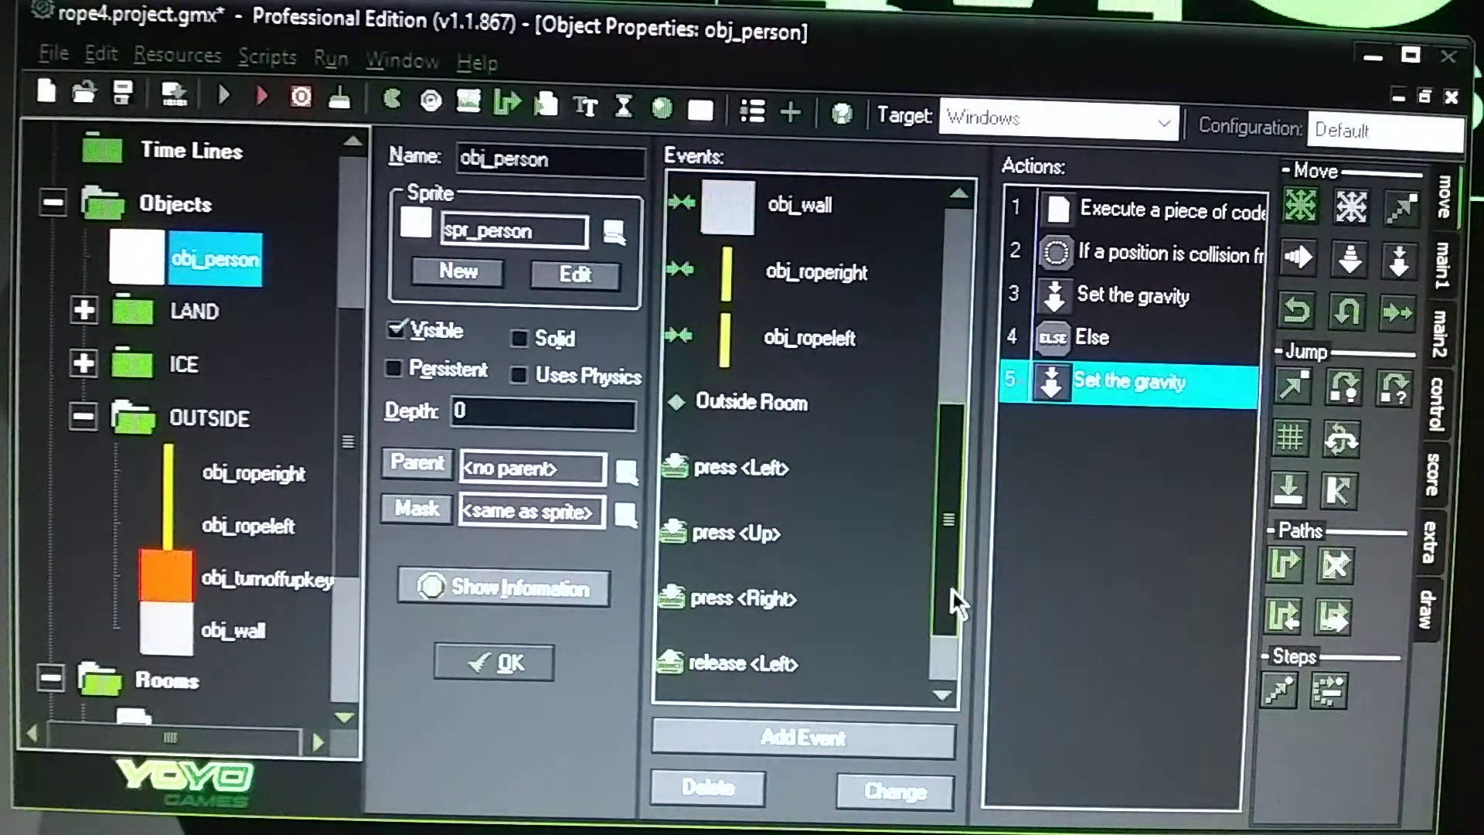
scroll(down, 3)
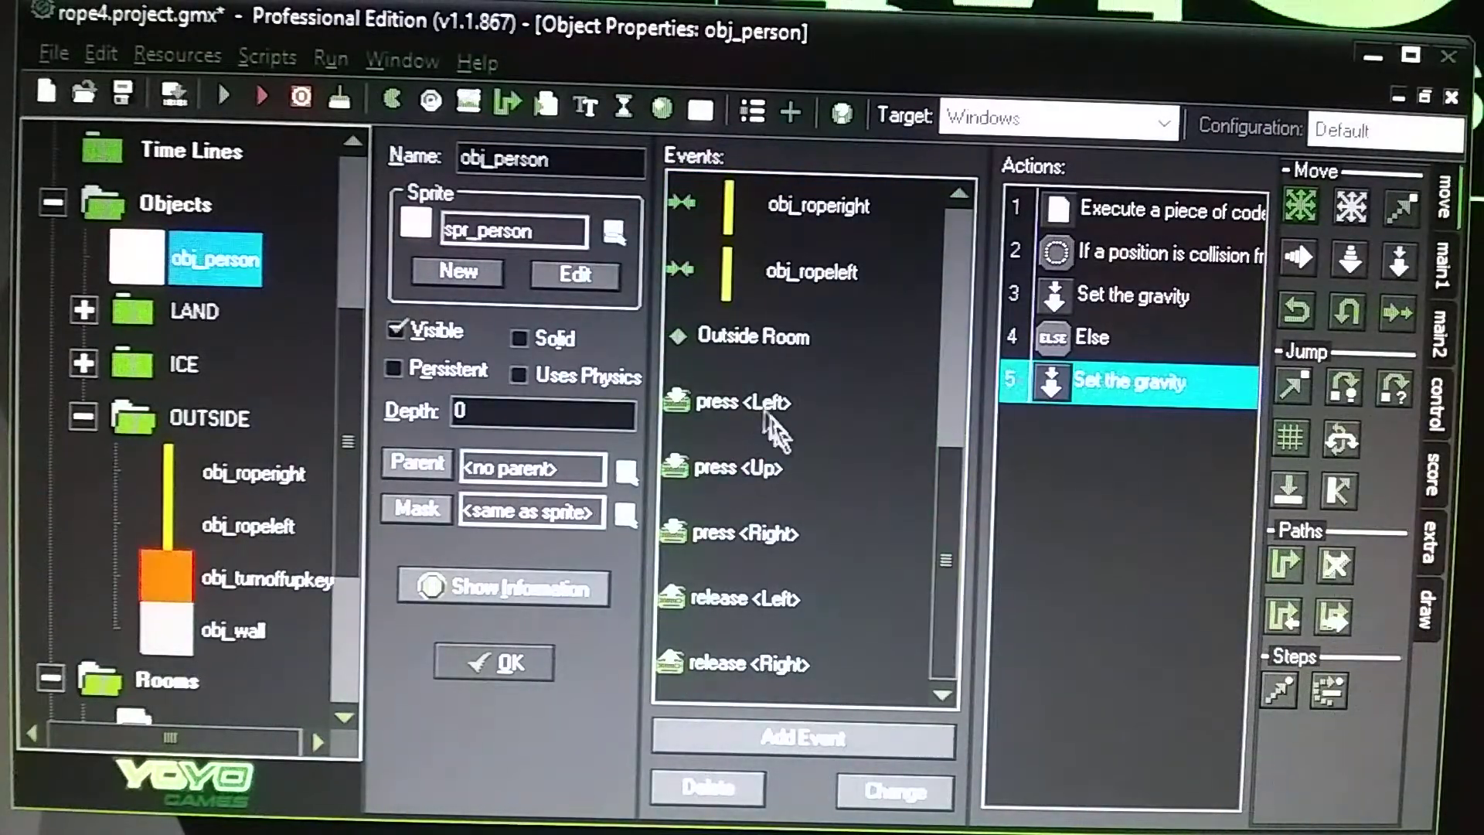
click(728, 534)
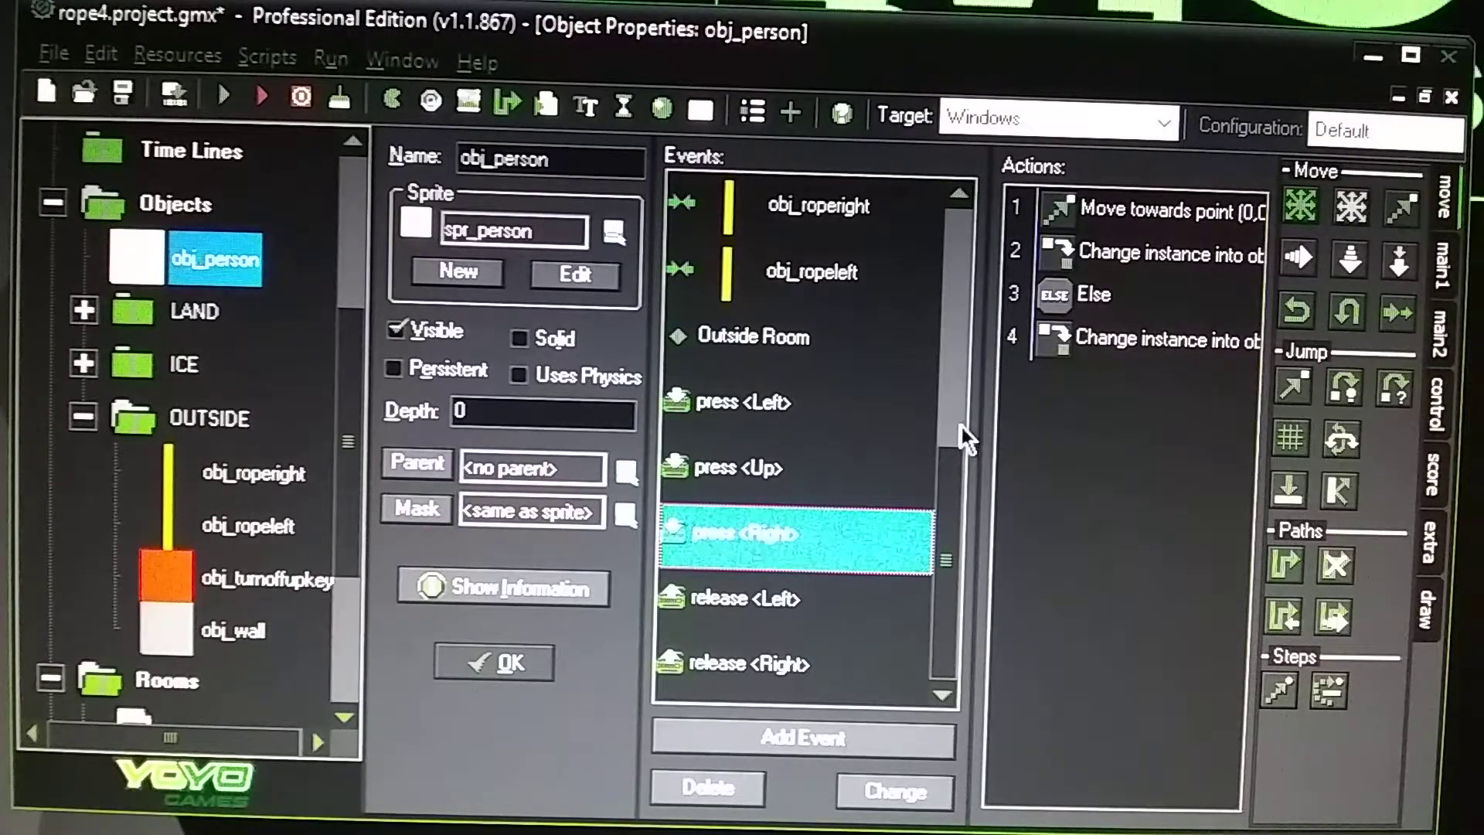
mouse_move(1339, 544)
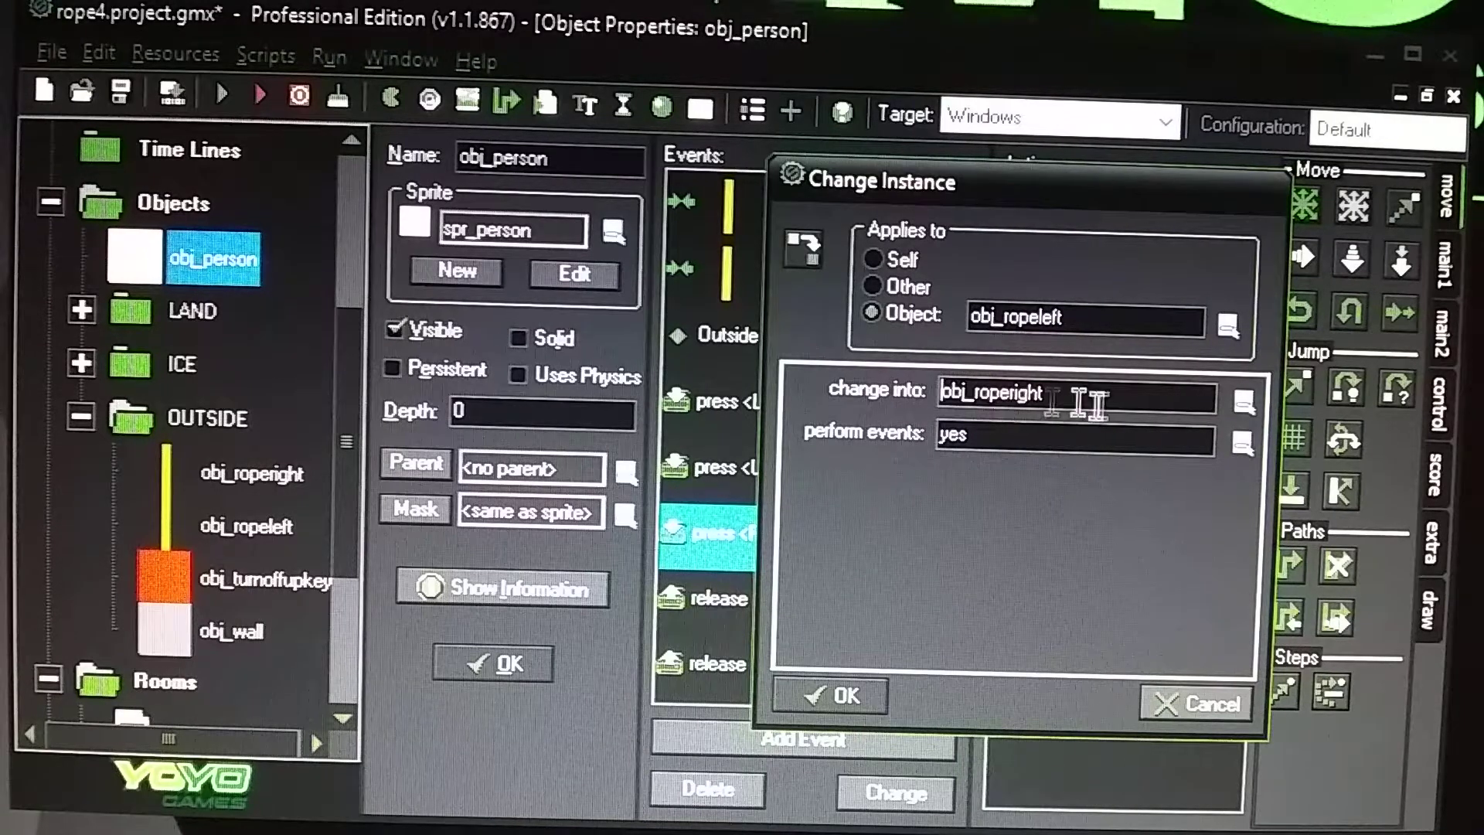
click(829, 694)
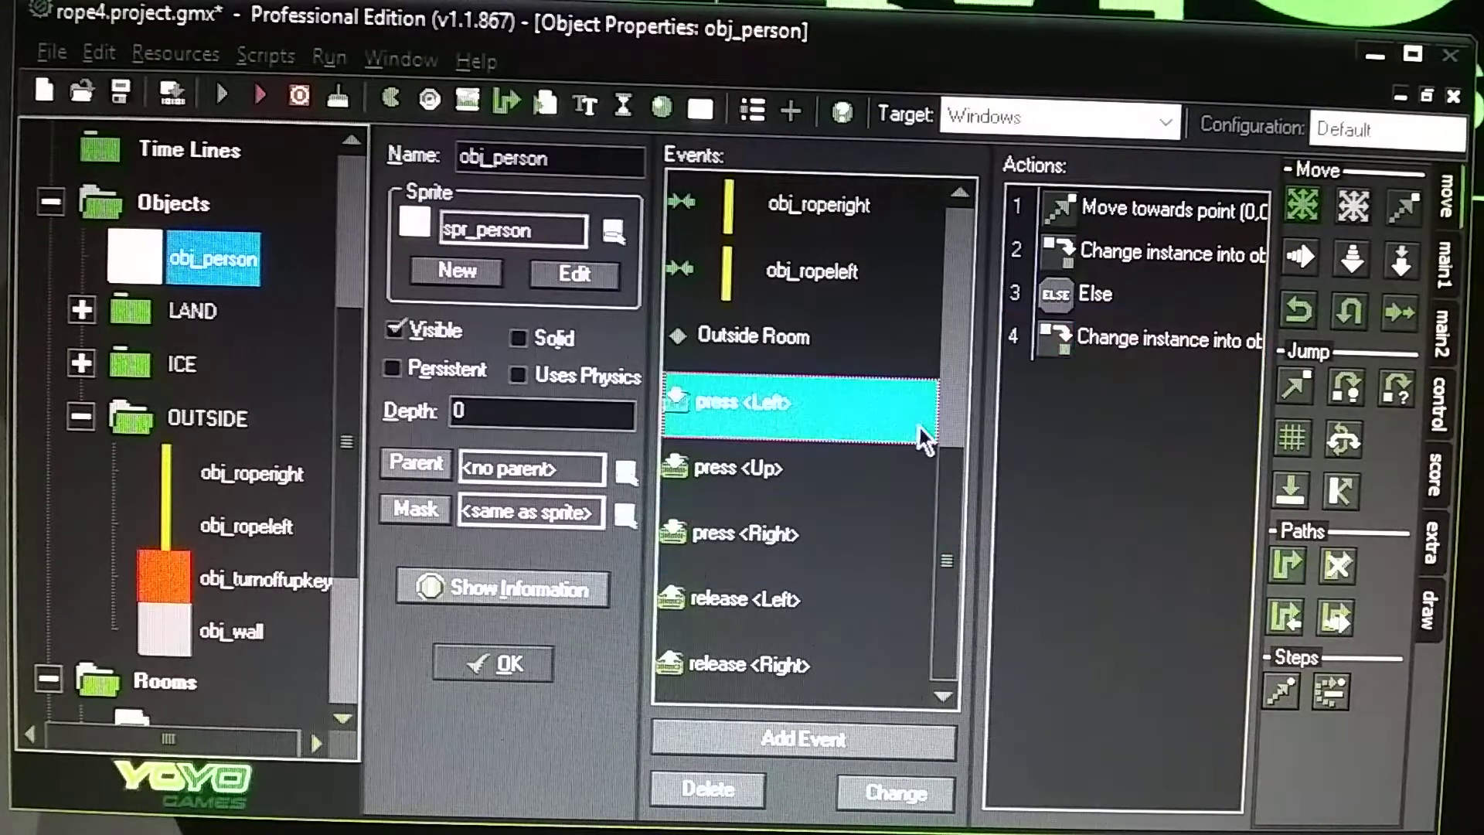
In the Left key press, confirm Change Instance turns obj_roperight into obj_ropeleft with events performed.
double_click(1165, 252)
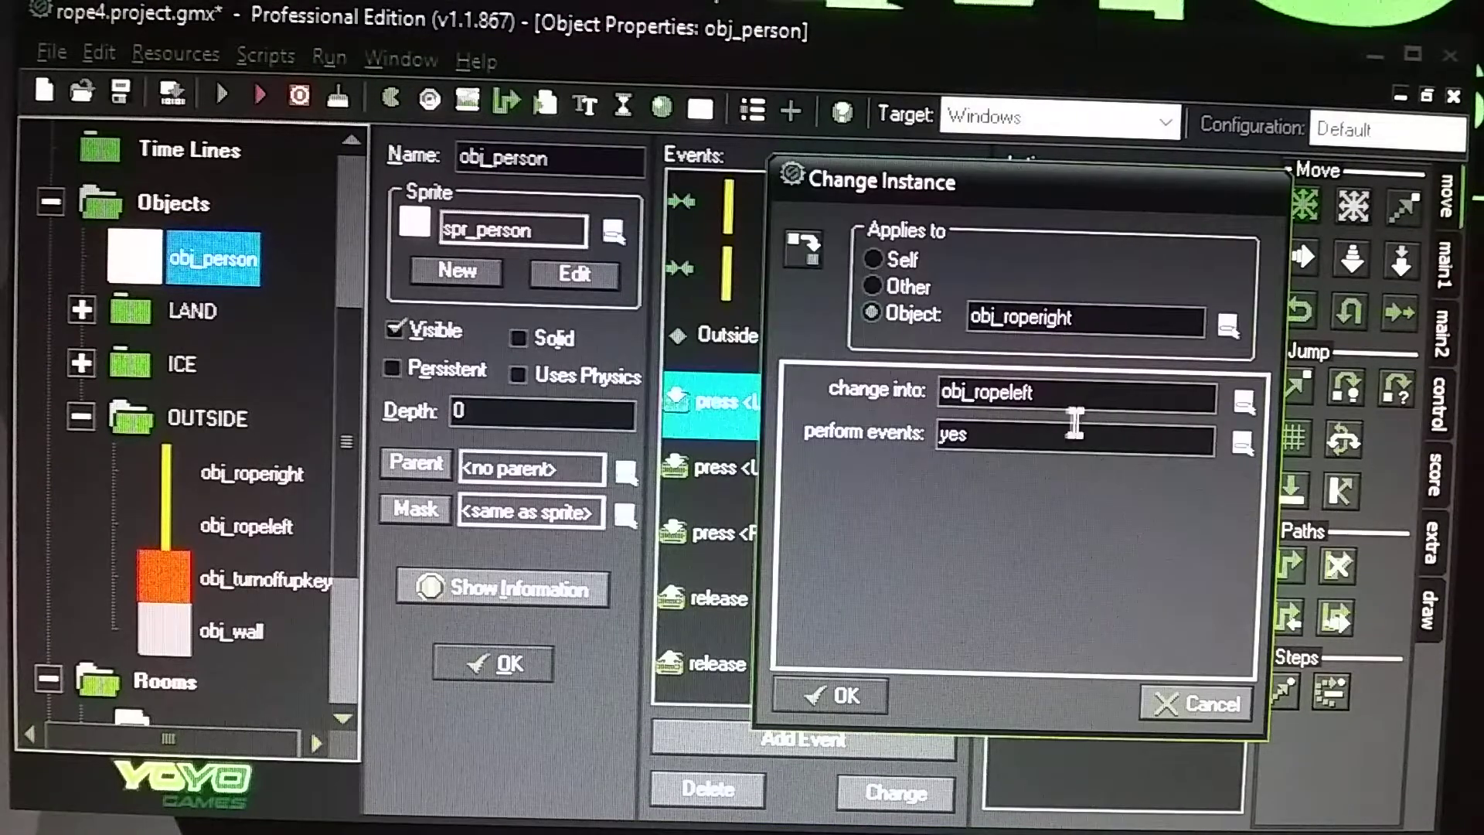
mouse_move(1127, 473)
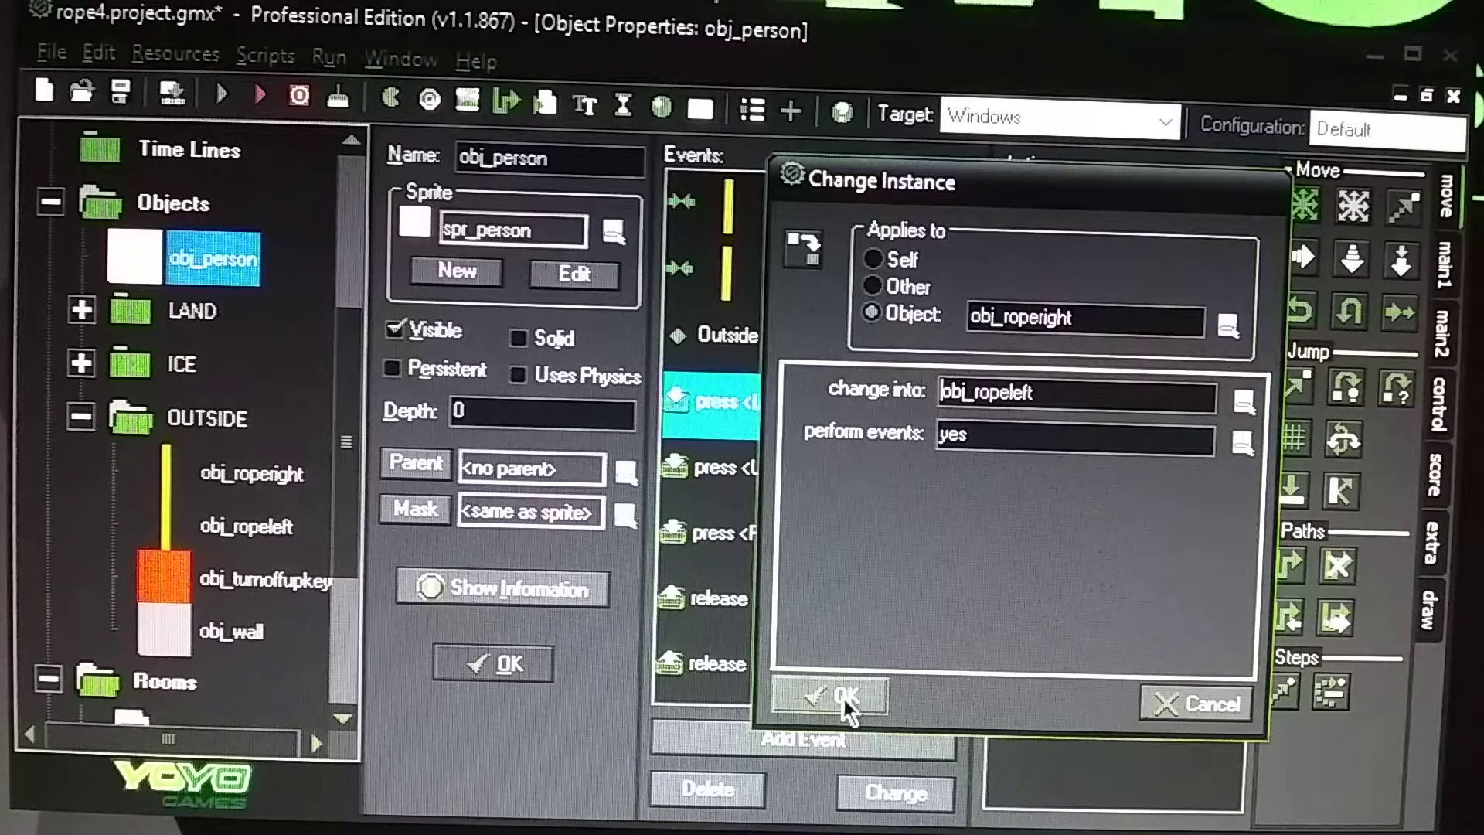
click(828, 699)
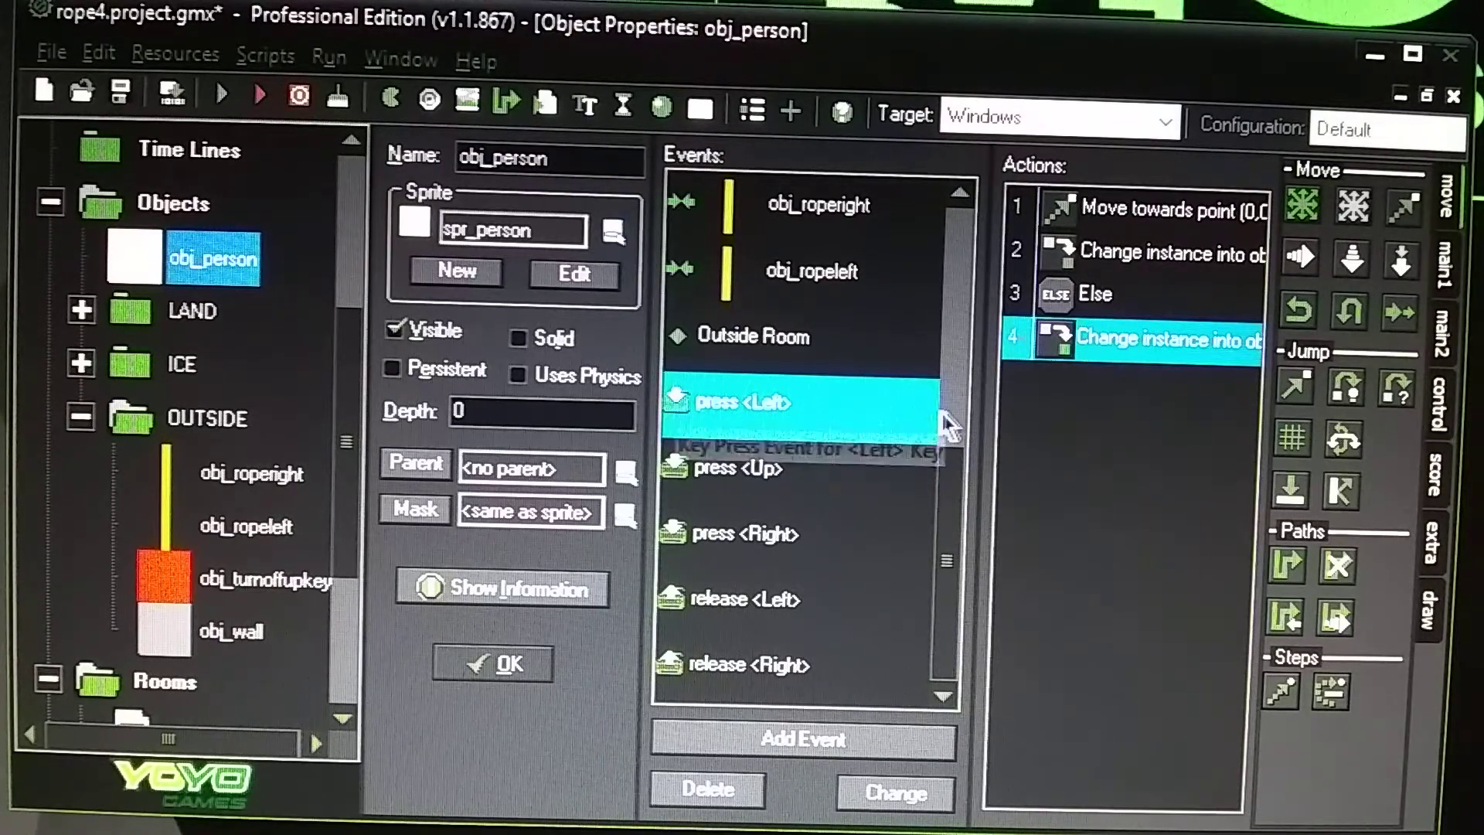
mouse_move(1075, 450)
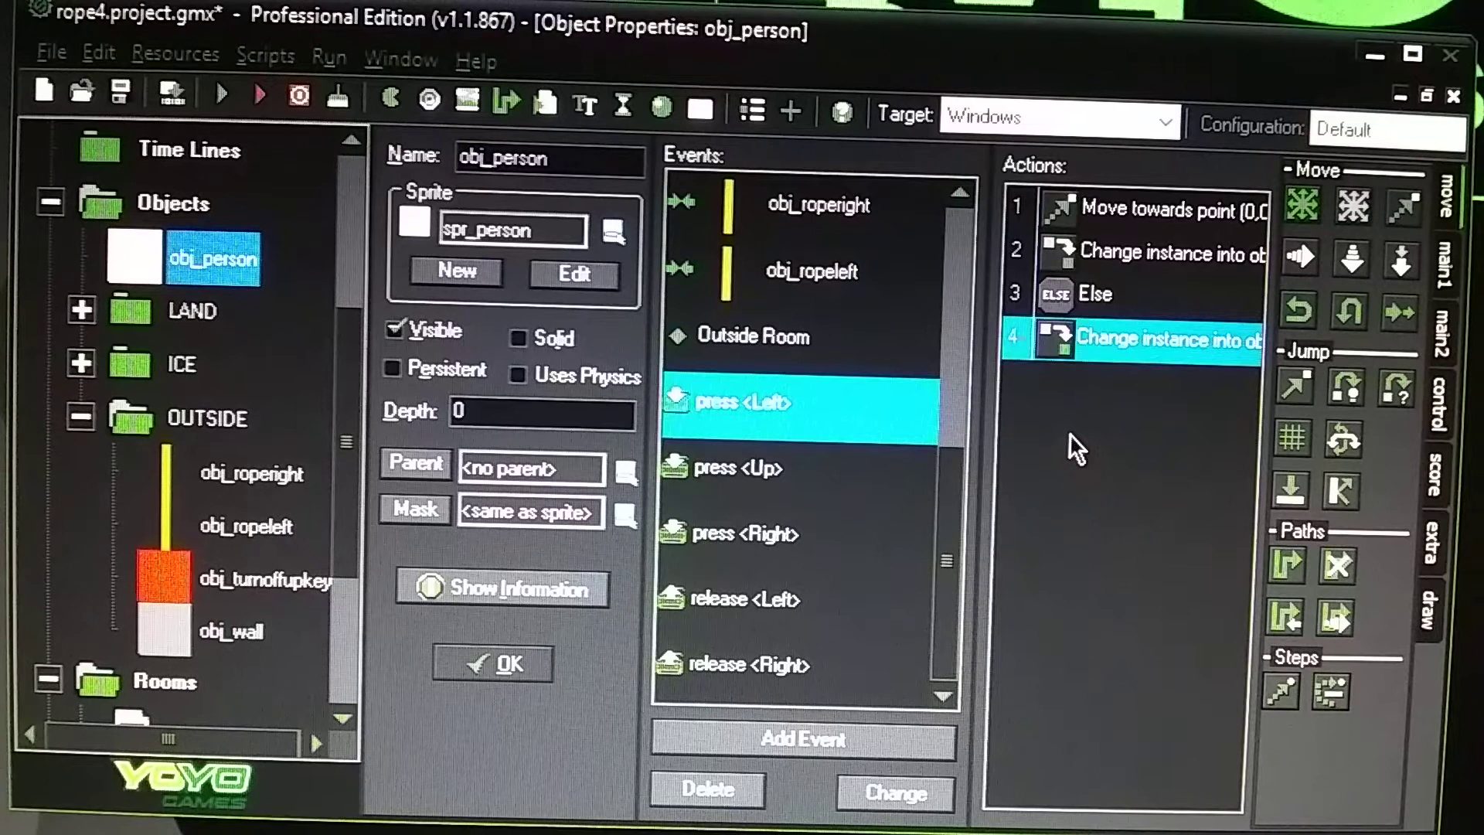